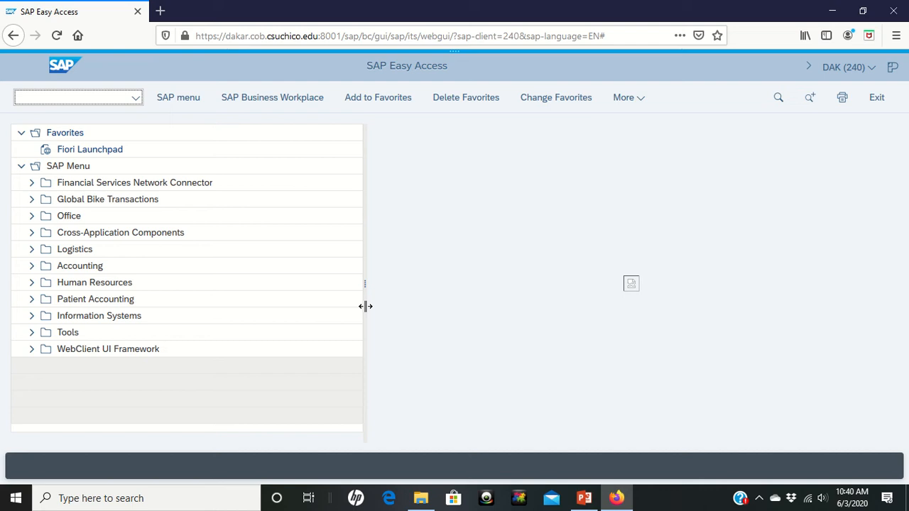
pyautogui.moveTo(229, 315)
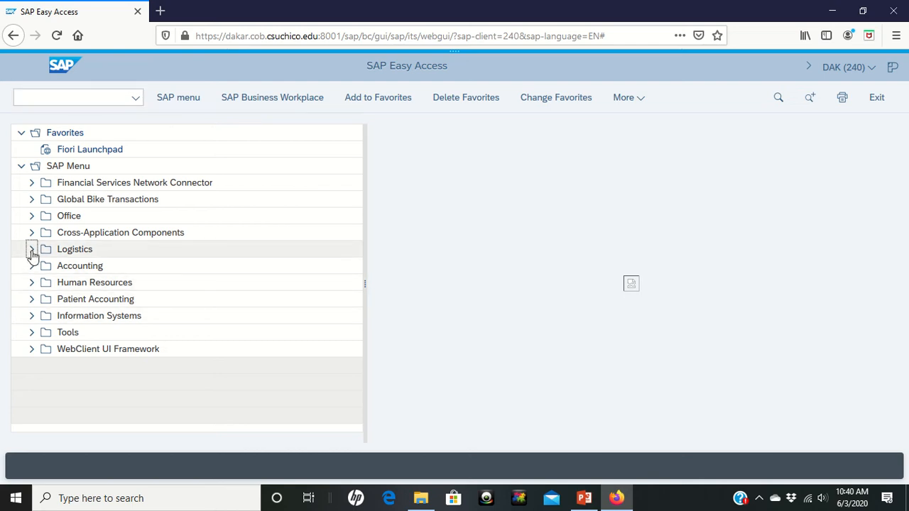
# Step: Expand Logistics > Sales and Distribution > Sales and open Create Inquiry (VA11)
pyautogui.click(32, 248)
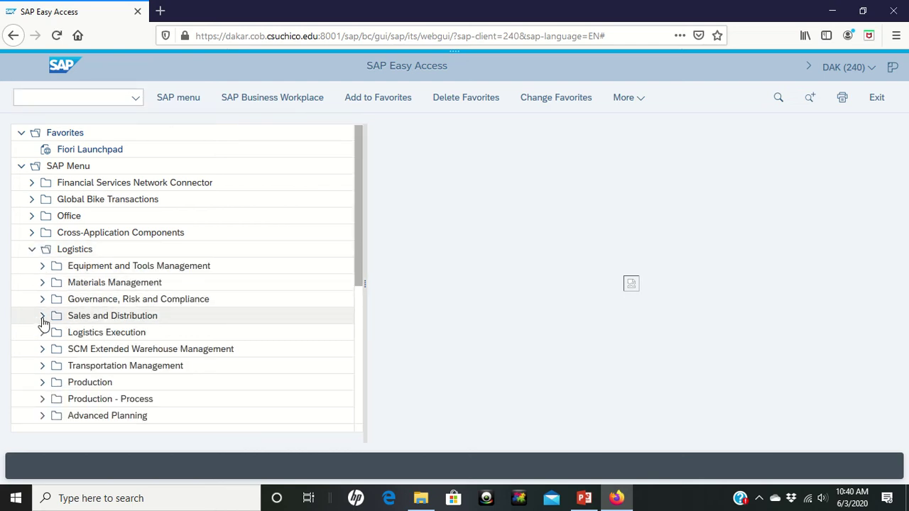
pyautogui.click(42, 315)
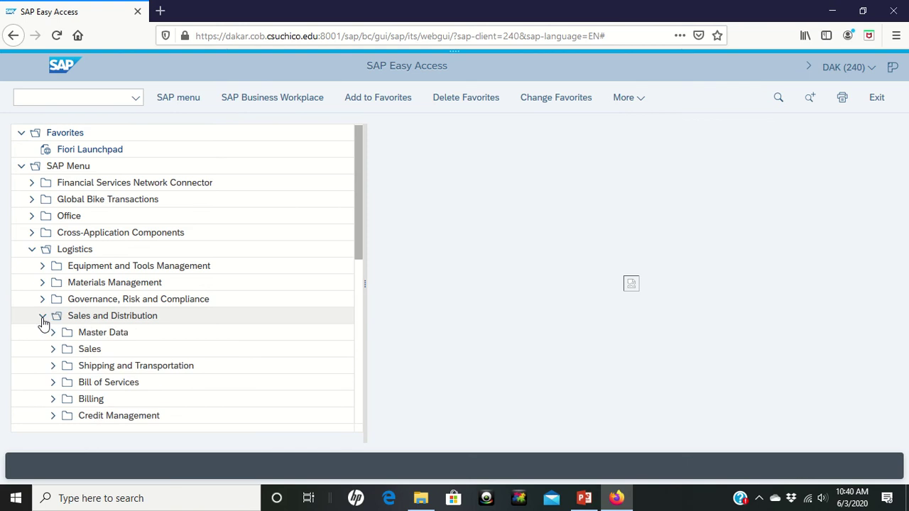
pyautogui.moveTo(52, 348)
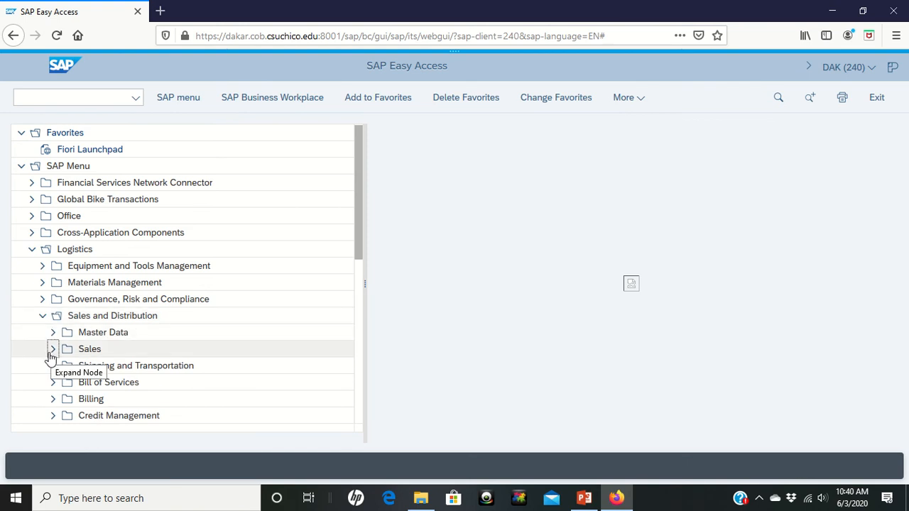
pyautogui.click(53, 348)
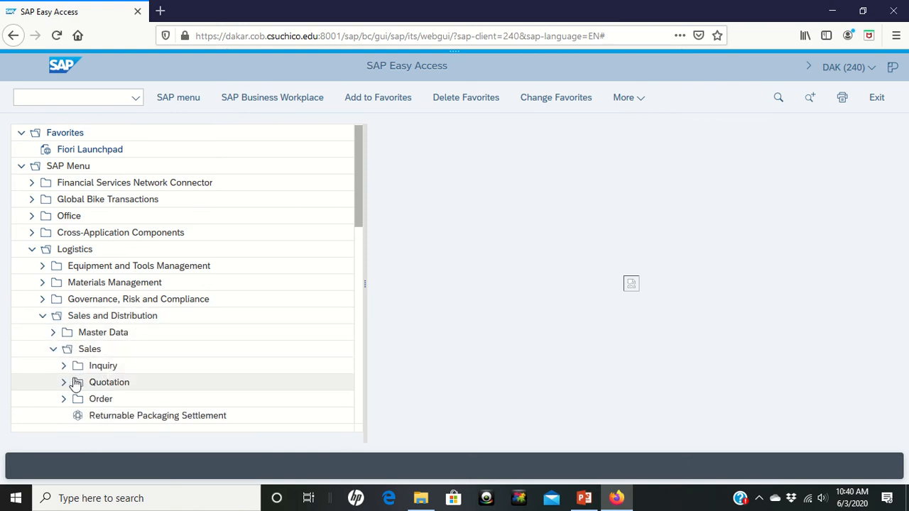
pyautogui.click(63, 365)
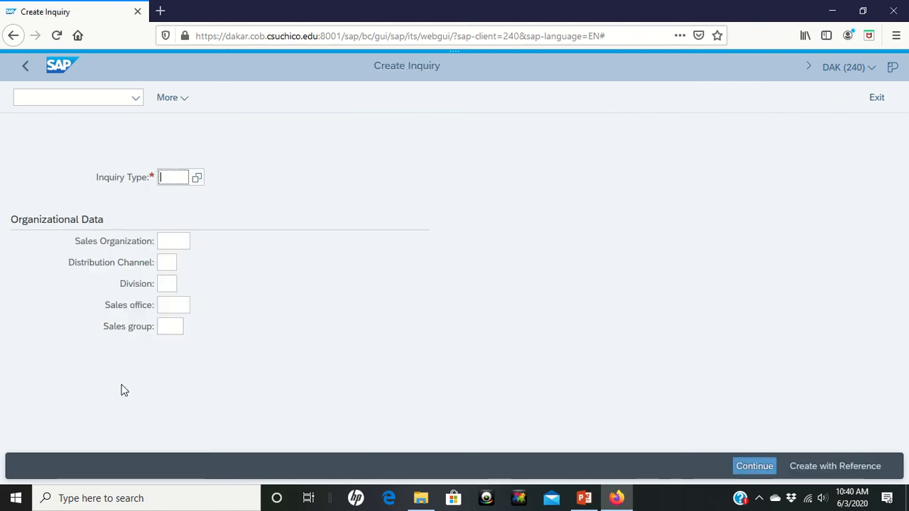
pyautogui.moveTo(205, 270)
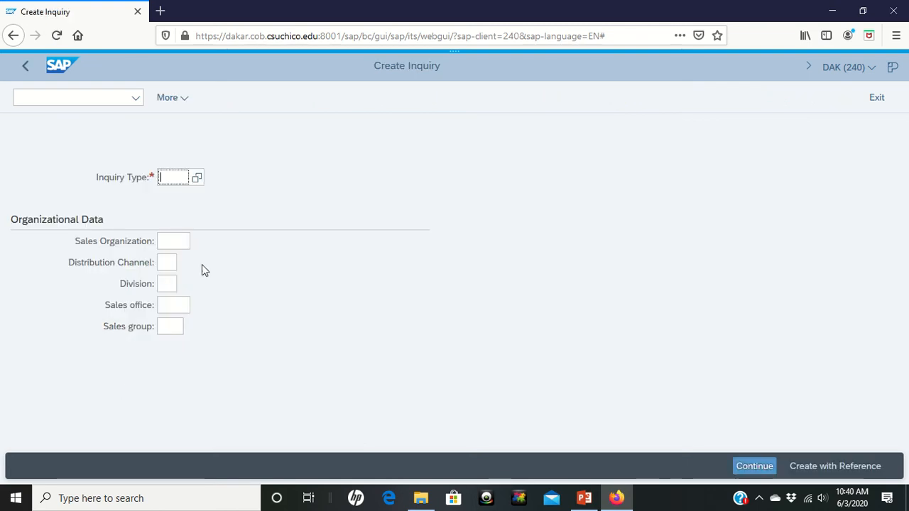
# Step: Enter inquiry type IN with sales area UE00/WH/BI and continue to the overview
pyautogui.write('i')
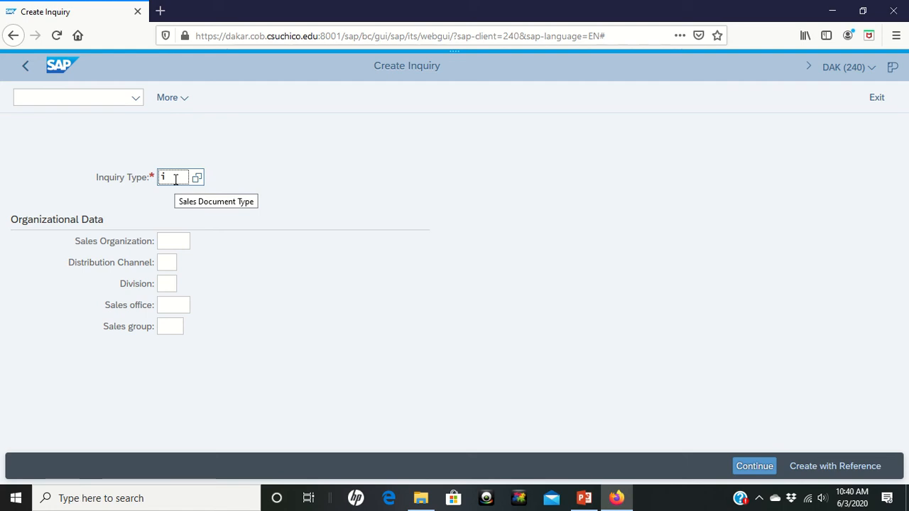
pyautogui.write('n')
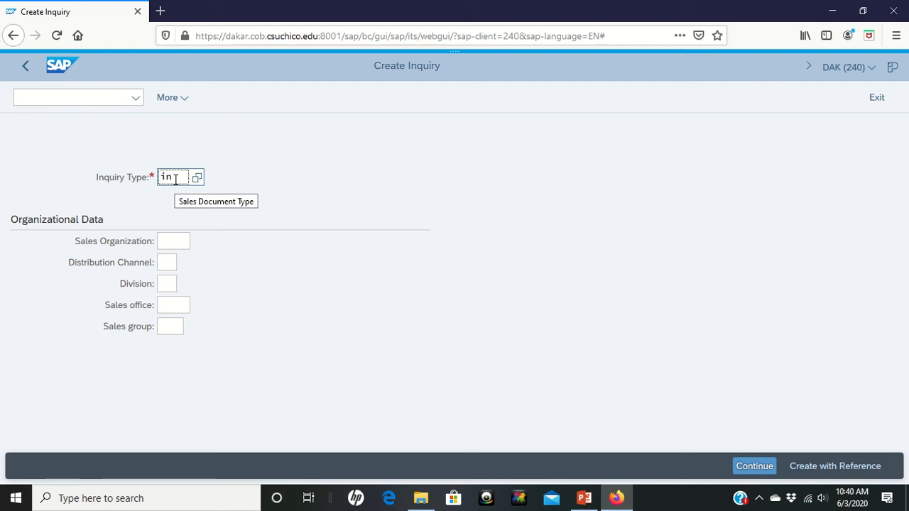
pyautogui.click(172, 241)
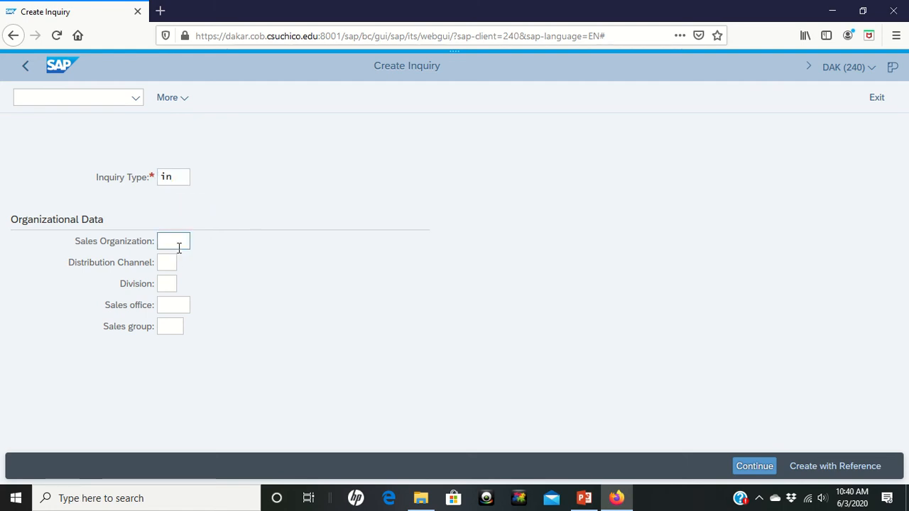
pyautogui.click(173, 240)
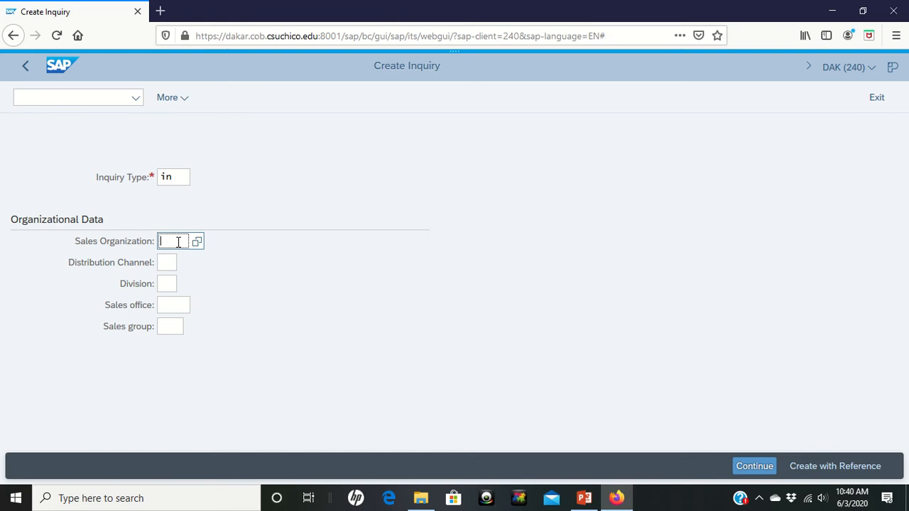
pyautogui.write('ue')
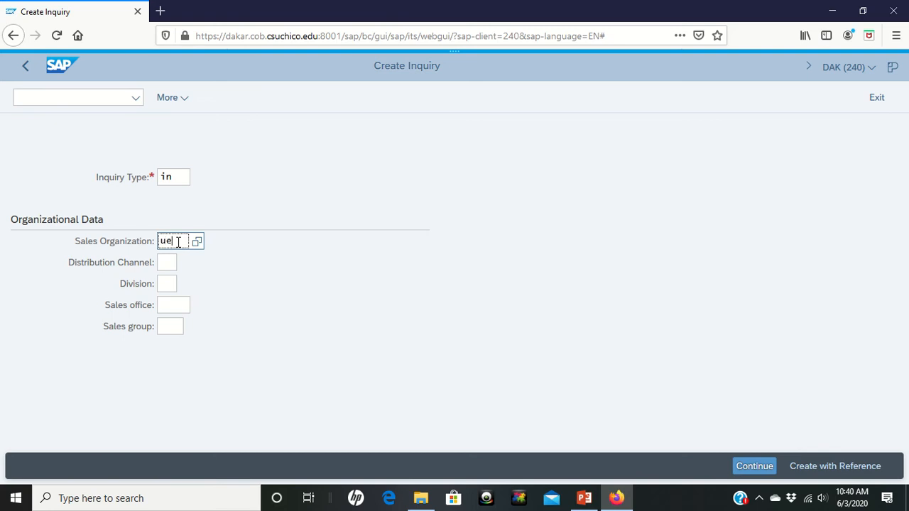
pyautogui.write('00')
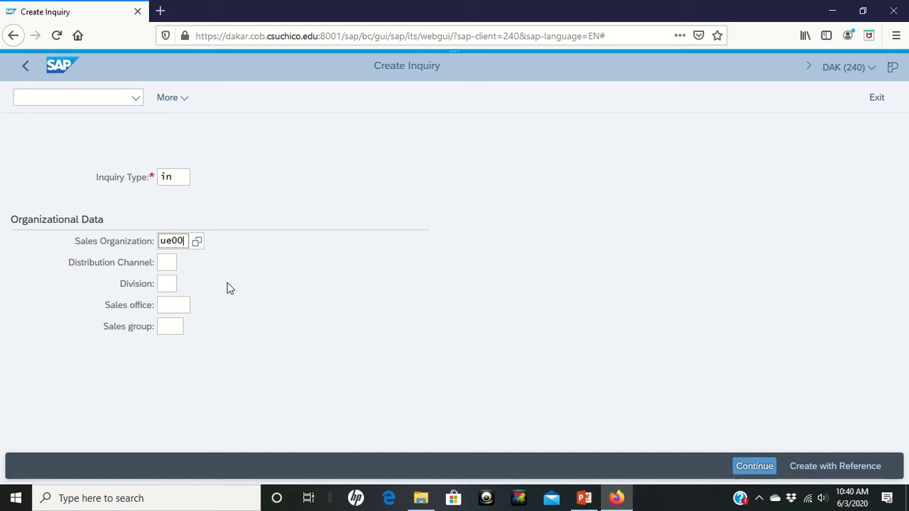
pyautogui.click(167, 262)
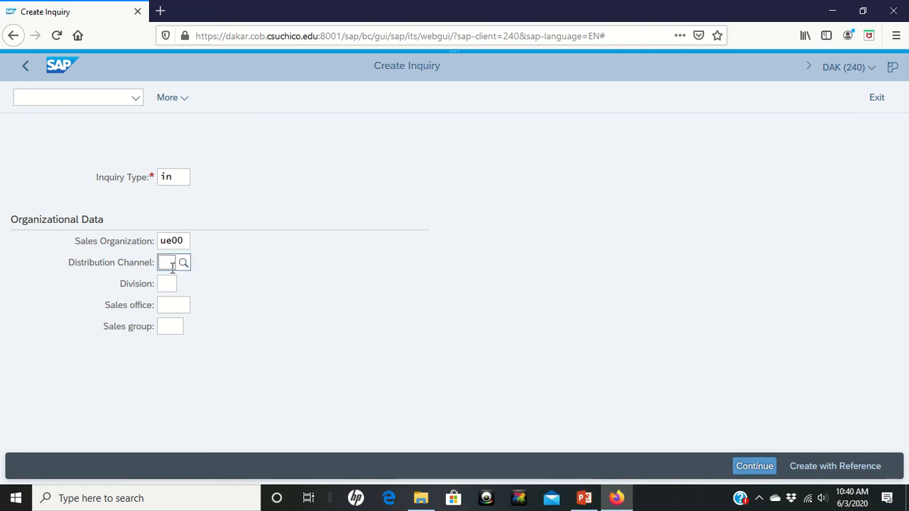
pyautogui.moveTo(166, 262)
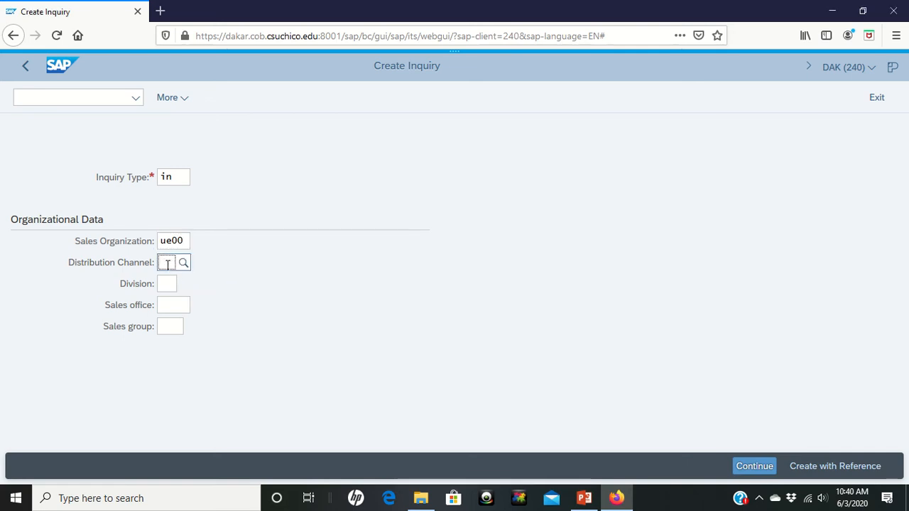
pyautogui.write('wh')
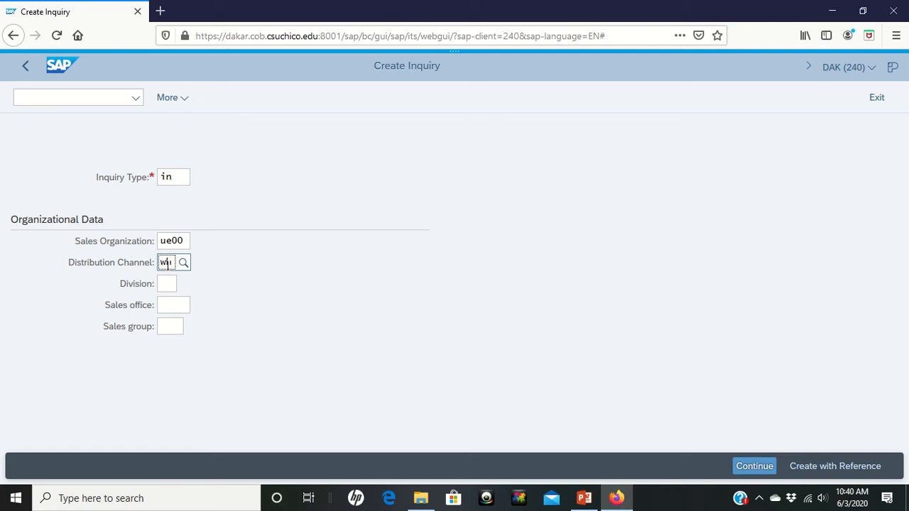
pyautogui.click(183, 262)
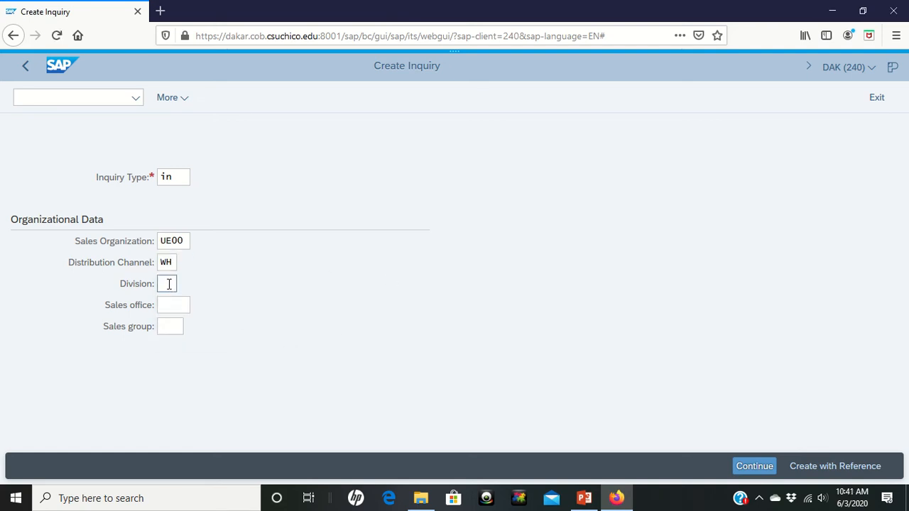
pyautogui.click(169, 283)
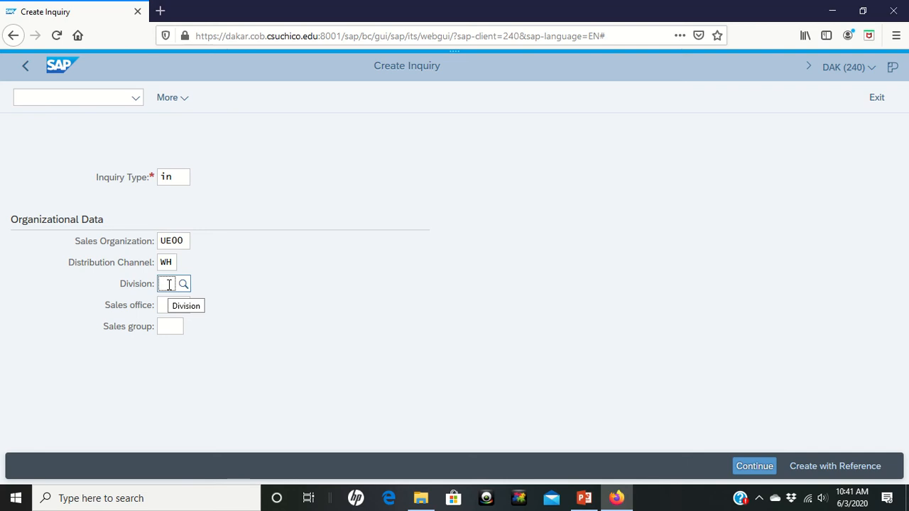
pyautogui.write('bi')
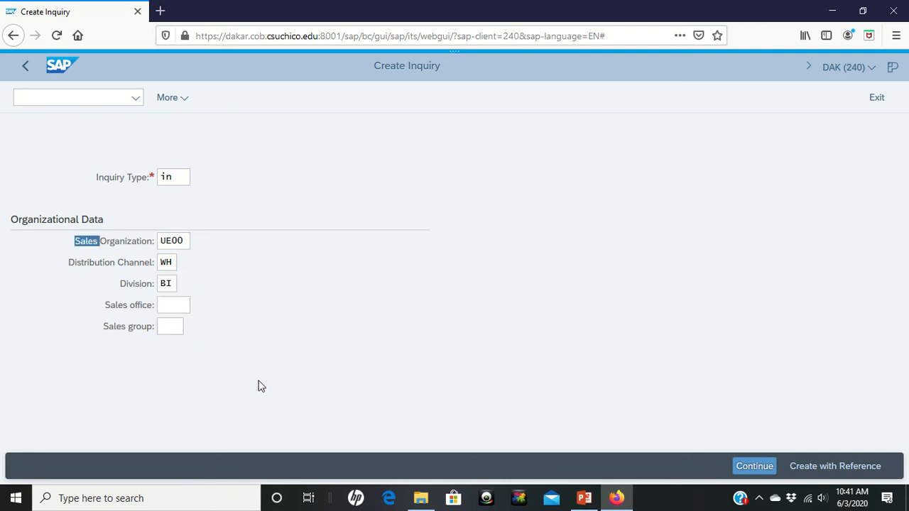
pyautogui.moveTo(477, 419)
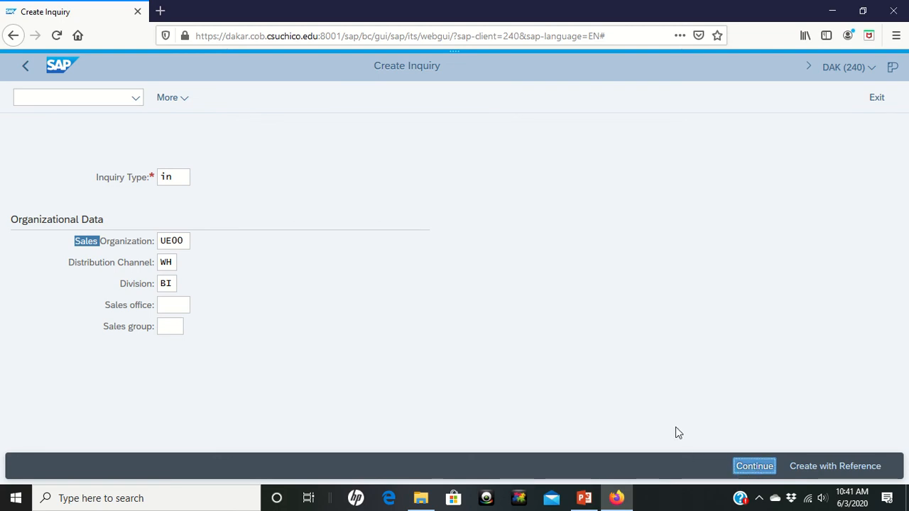
pyautogui.click(753, 466)
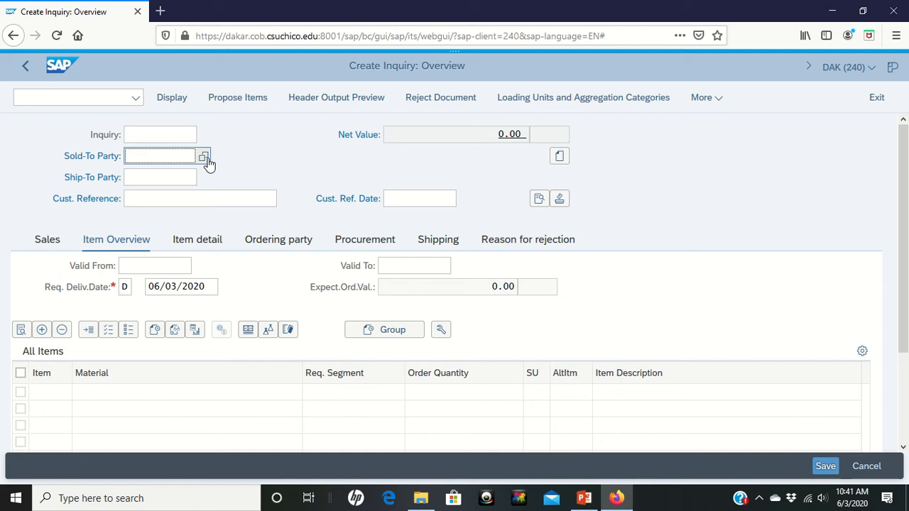
# Step: Search sold-to customers by search term 051 and city Orlando
pyautogui.click(204, 155)
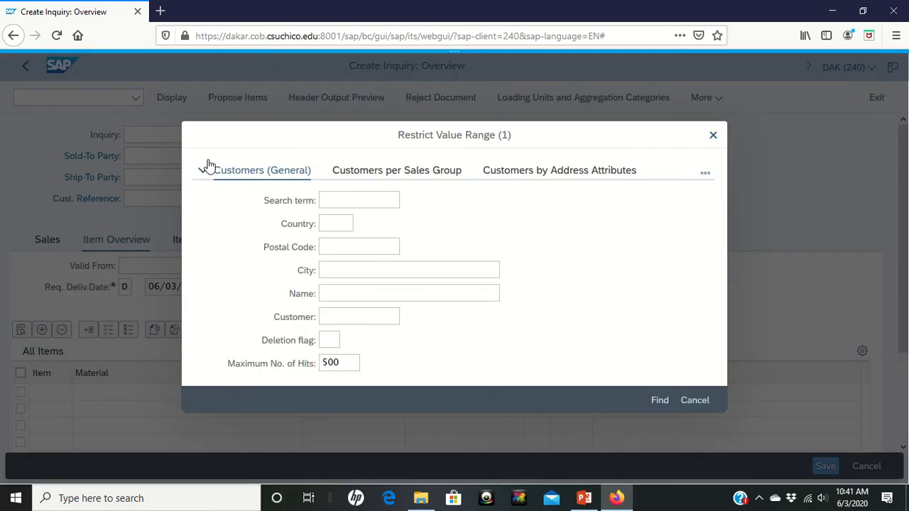
pyautogui.moveTo(208, 164)
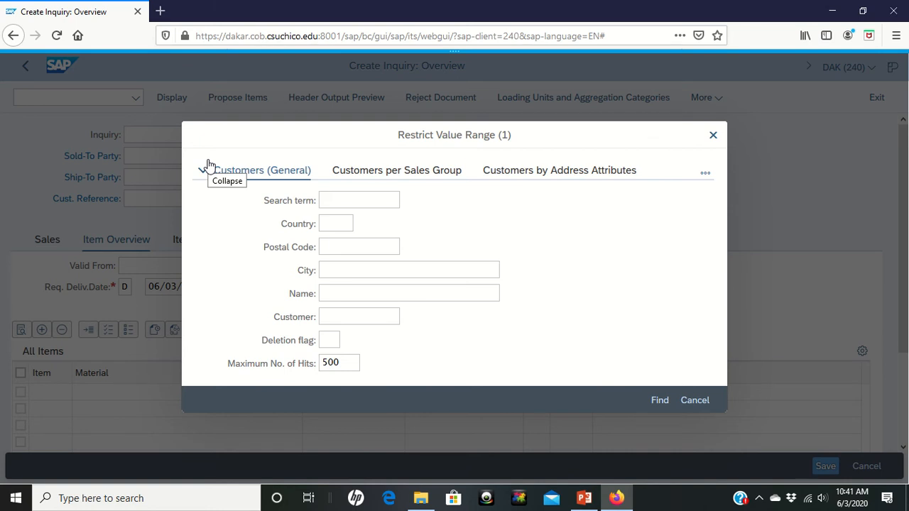
pyautogui.moveTo(407, 225)
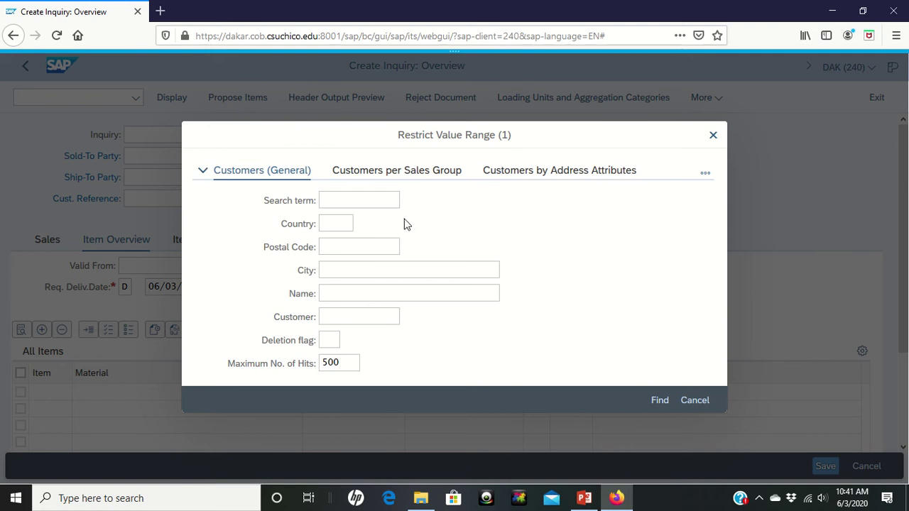
pyautogui.click(358, 200)
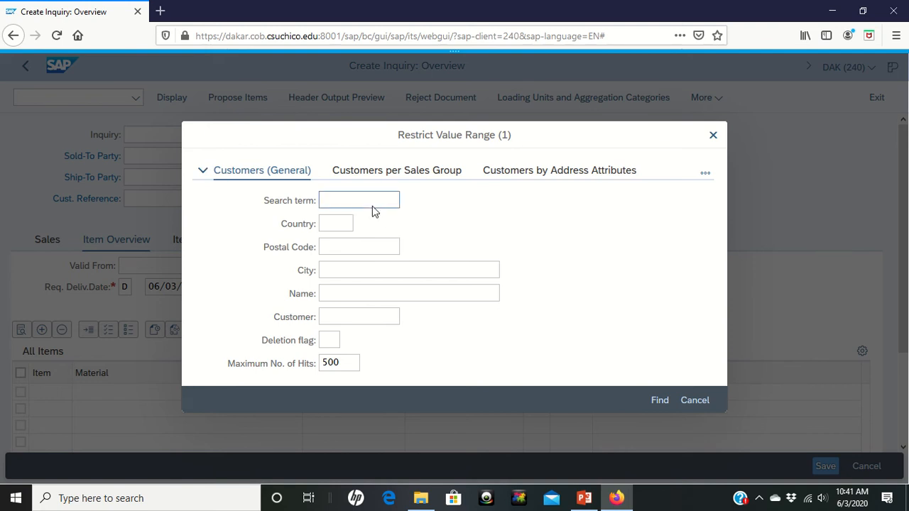
pyautogui.click(358, 199)
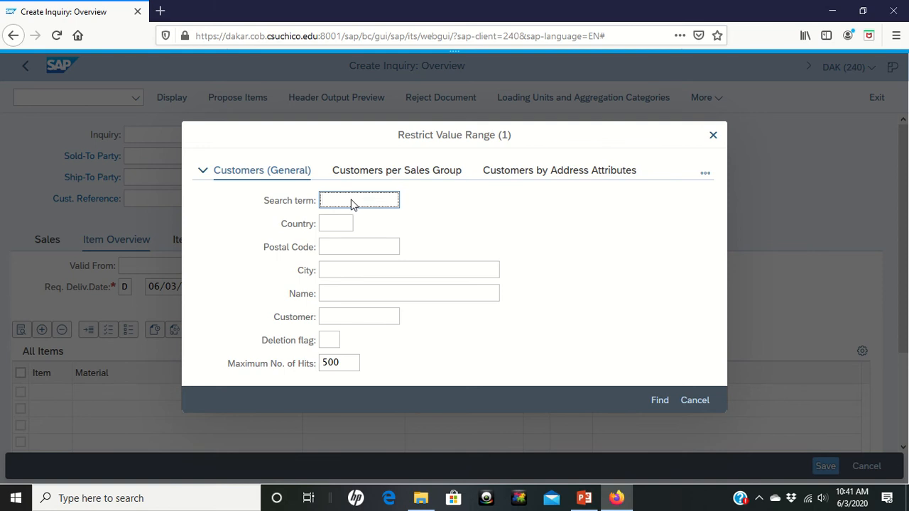
pyautogui.write('051')
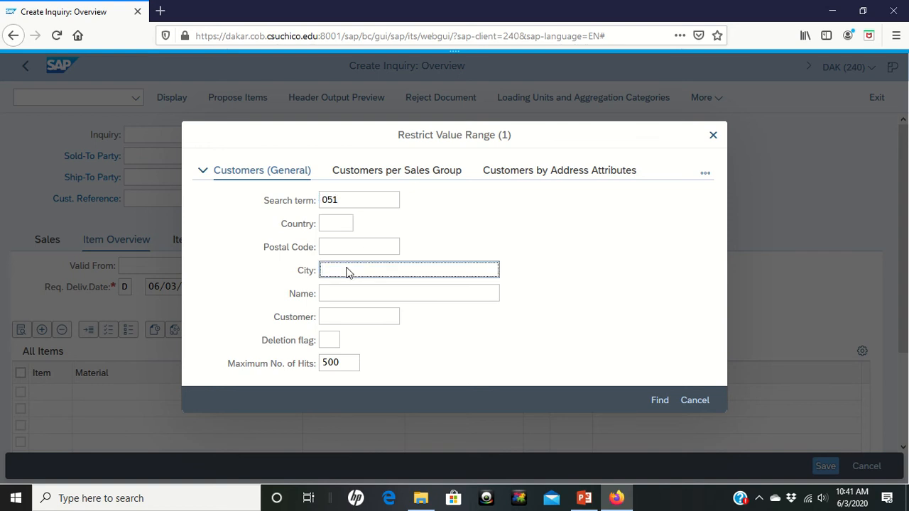
pyautogui.write('Orl')
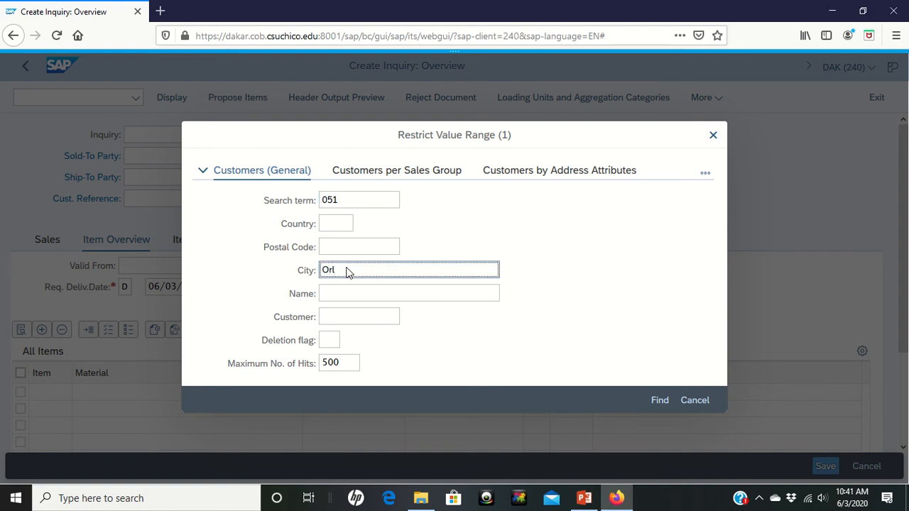
pyautogui.write('ando')
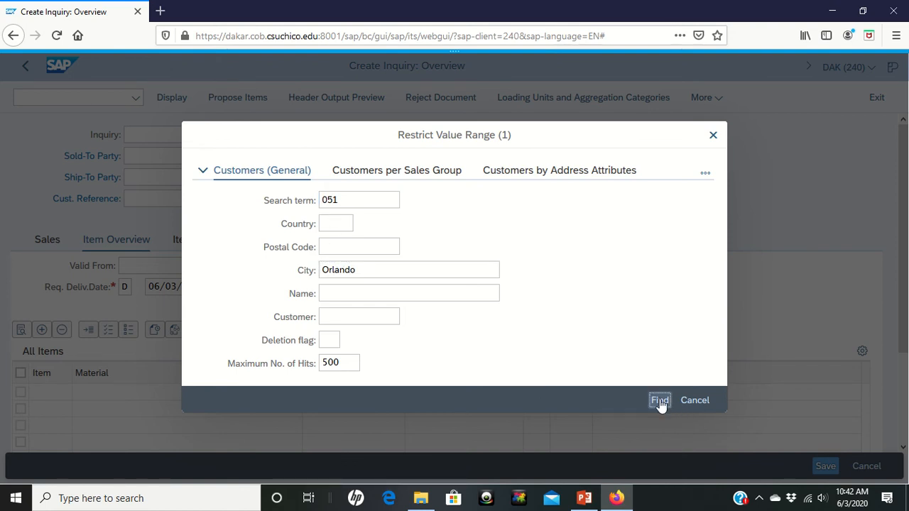
pyautogui.click(659, 399)
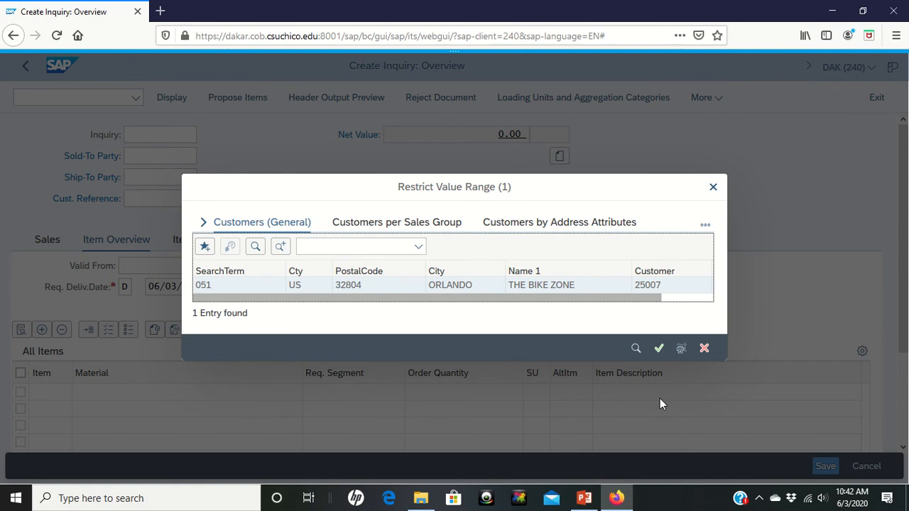
pyautogui.moveTo(554, 291)
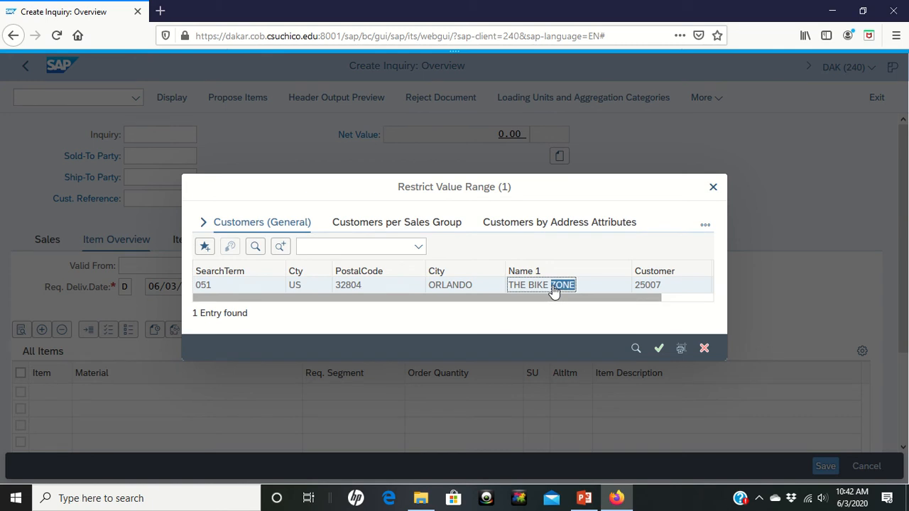
# Step: Transfer THE BIKE ZONE (25007) from the hit list into Sold-To Party
pyautogui.doubleClick(541, 284)
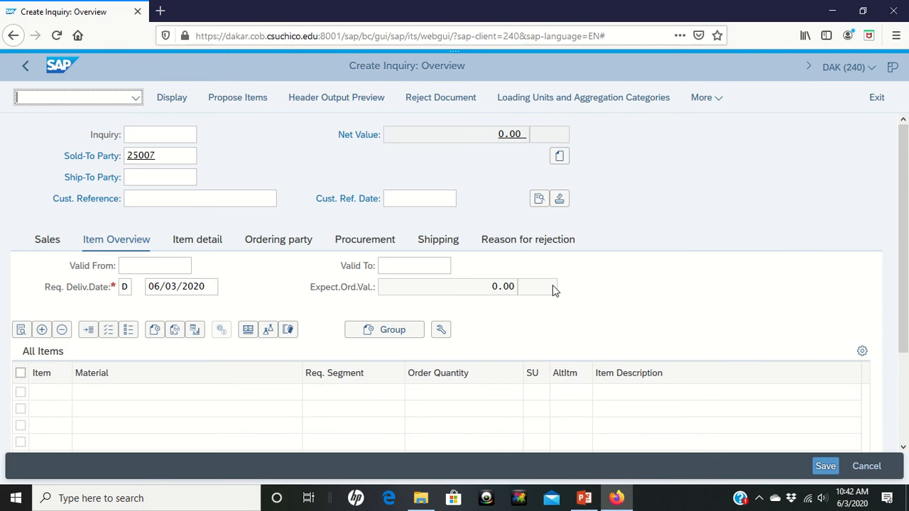
pyautogui.moveTo(430, 80)
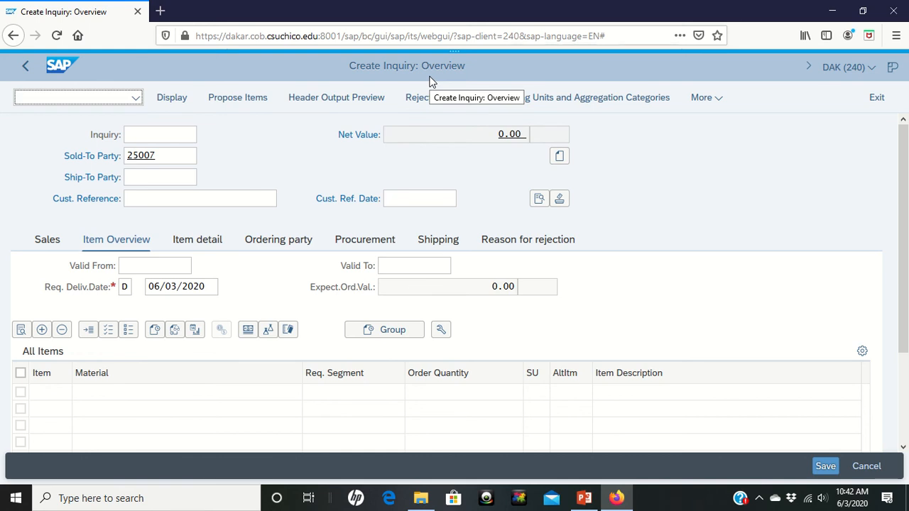
pyautogui.moveTo(330, 116)
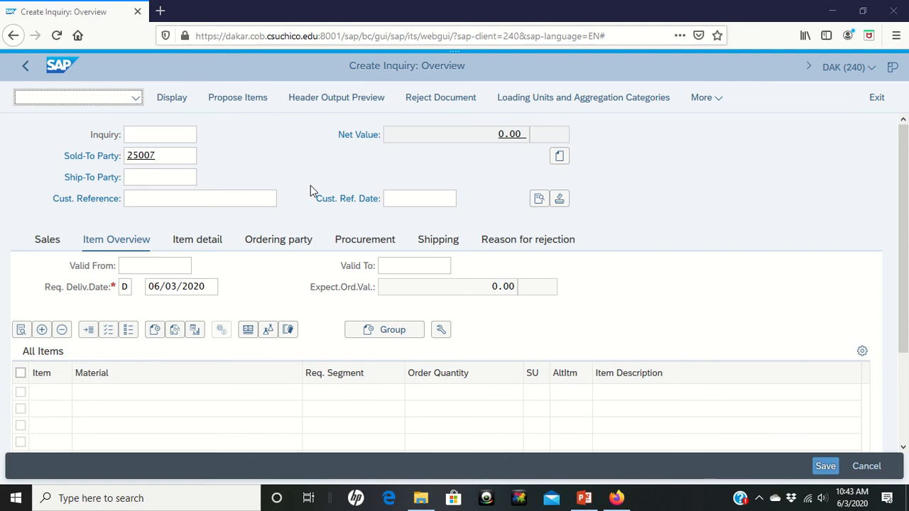
pyautogui.moveTo(289, 136)
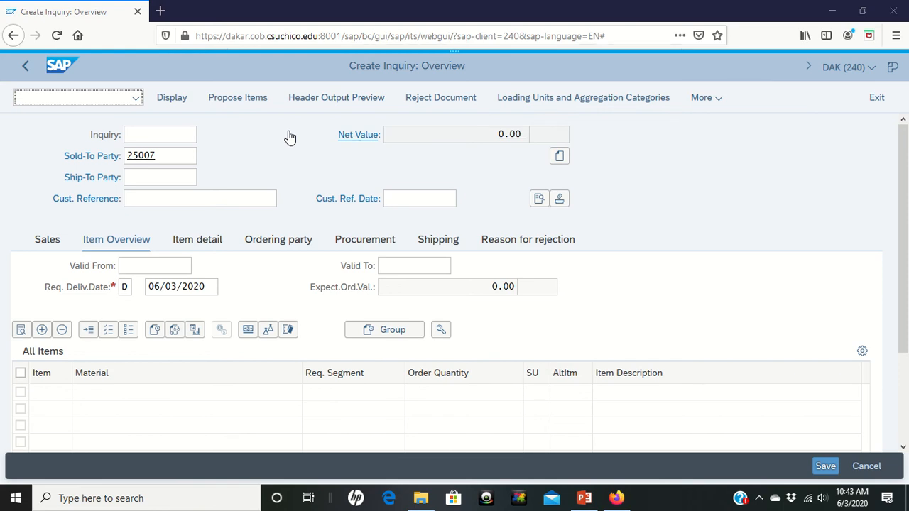
pyautogui.moveTo(276, 185)
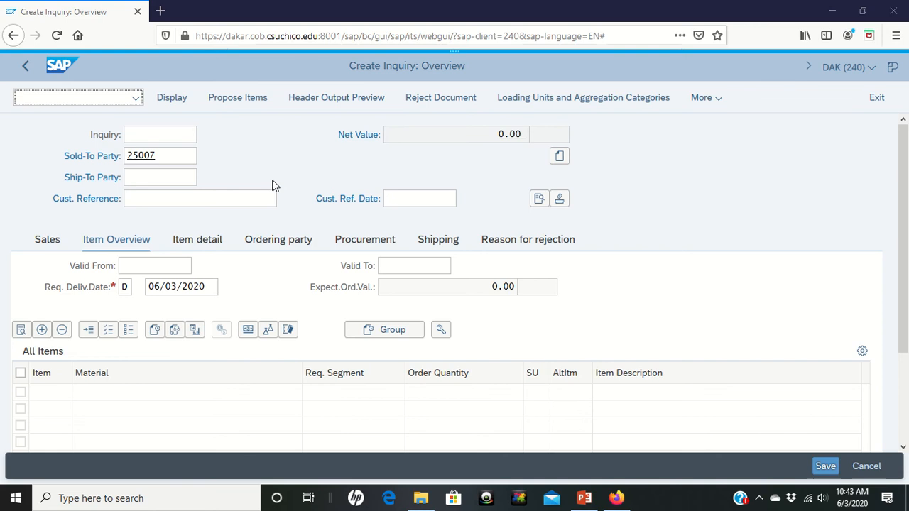
pyautogui.moveTo(262, 196)
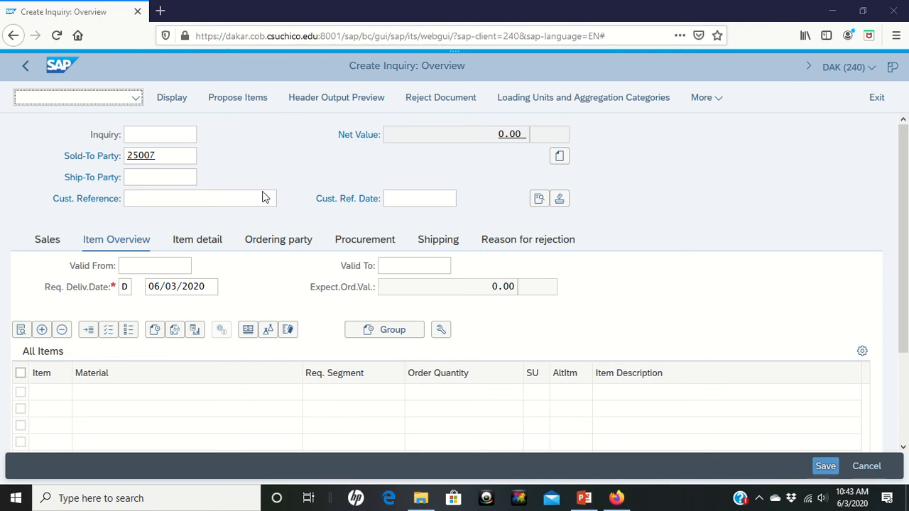
pyautogui.moveTo(297, 182)
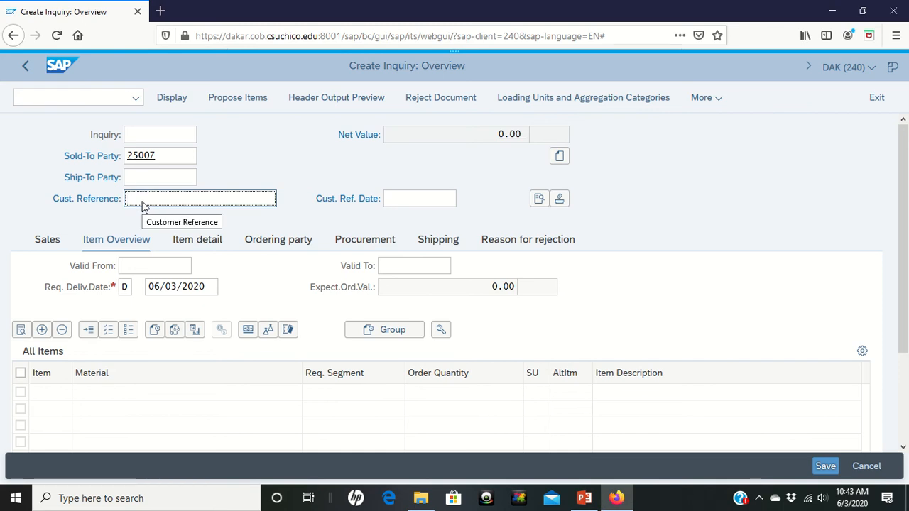
# Step: Enter customer reference 051 and pick 06/03/2020 as the reference date
pyautogui.write('0')
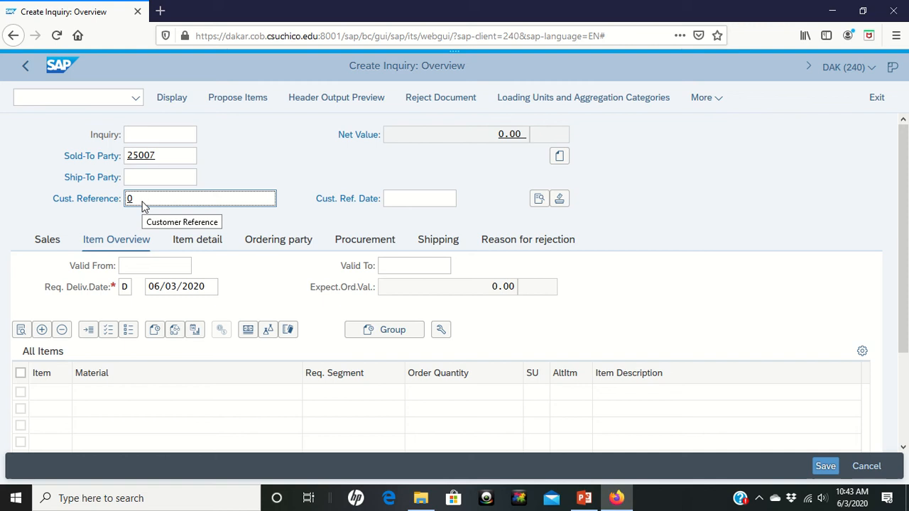
pyautogui.write('51')
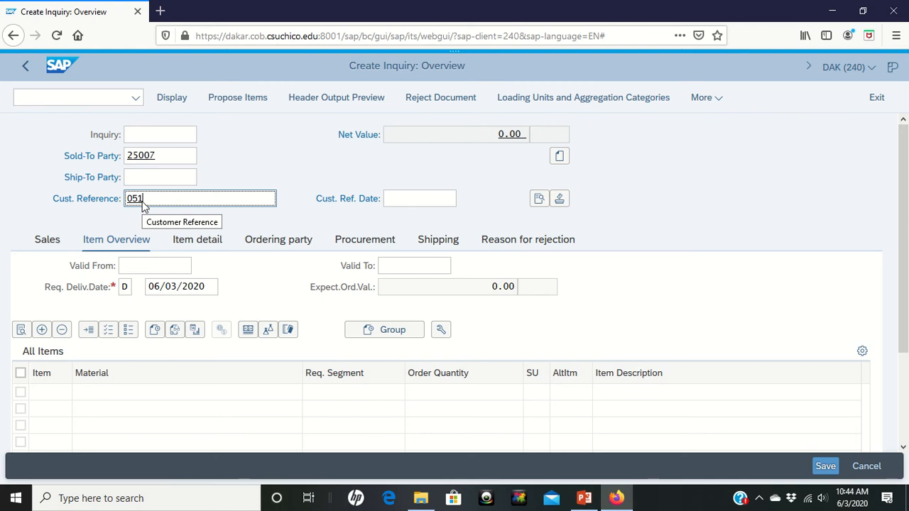
pyautogui.moveTo(334, 245)
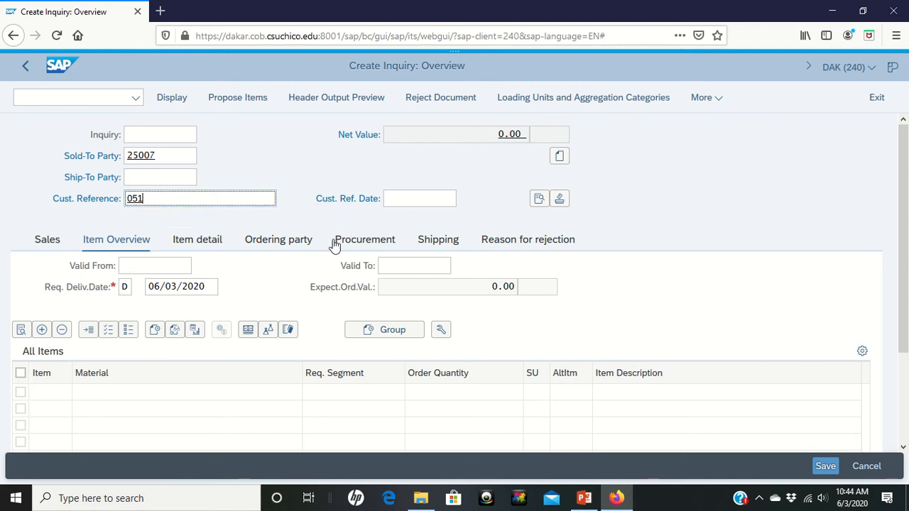
pyautogui.moveTo(379, 226)
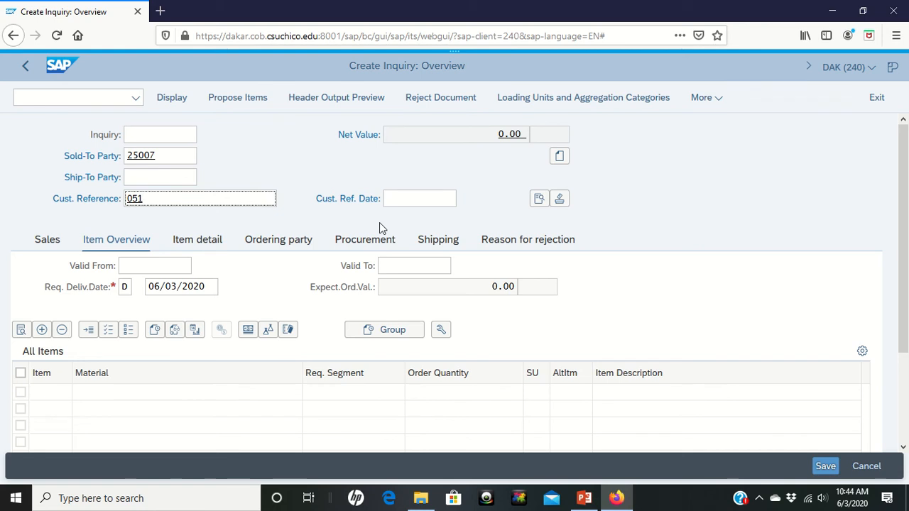
pyautogui.click(419, 199)
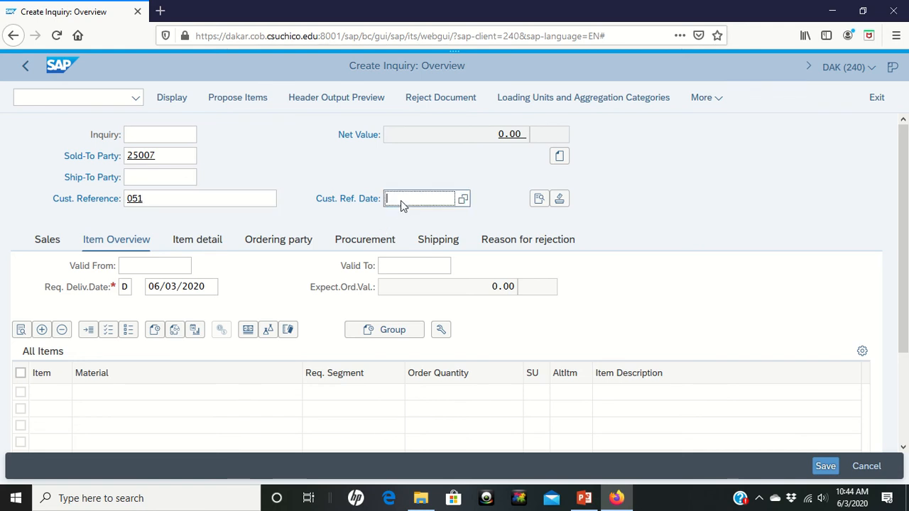
pyautogui.moveTo(463, 199)
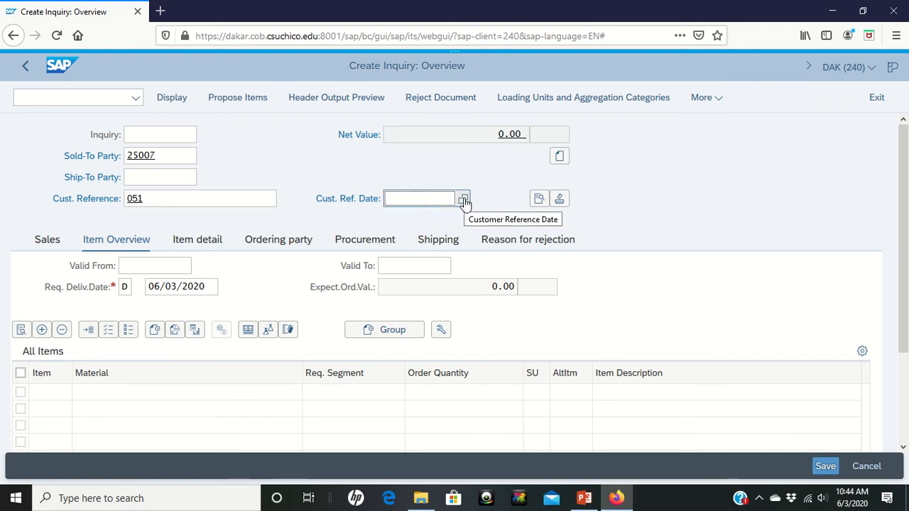
pyautogui.click(463, 198)
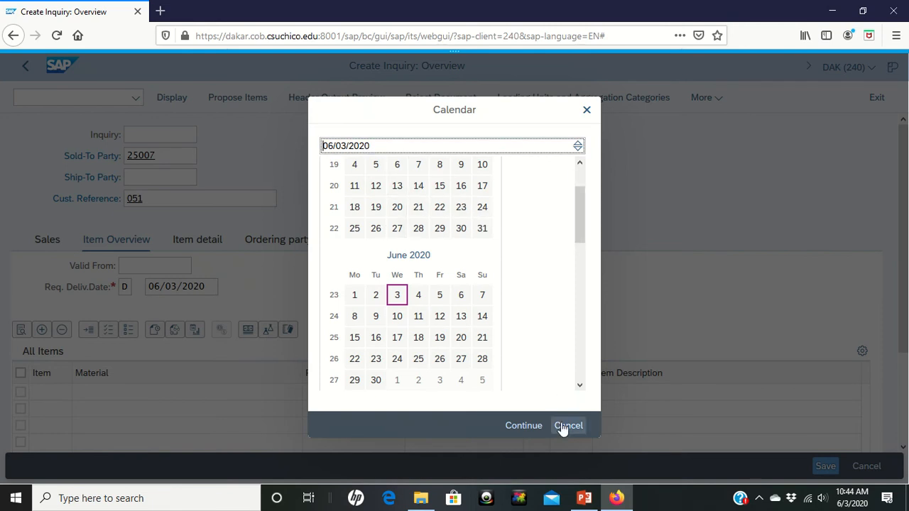
pyautogui.click(568, 425)
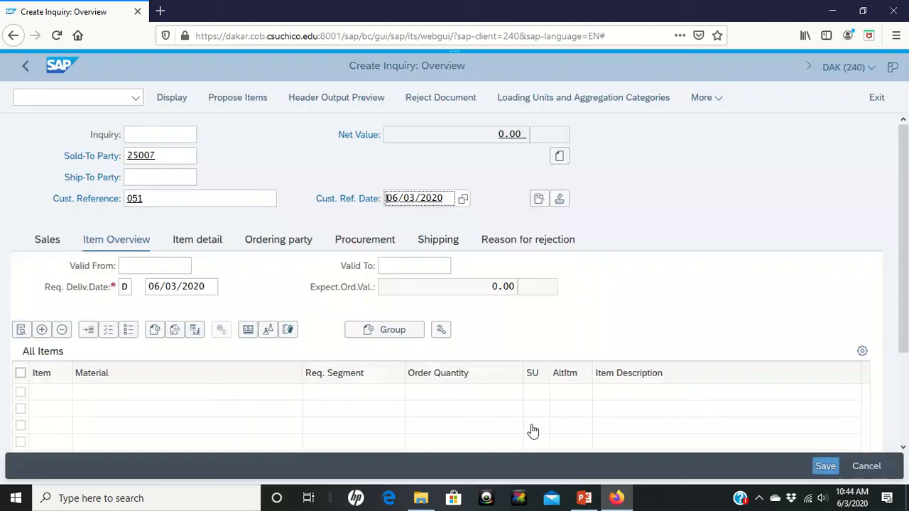
pyautogui.moveTo(176, 286)
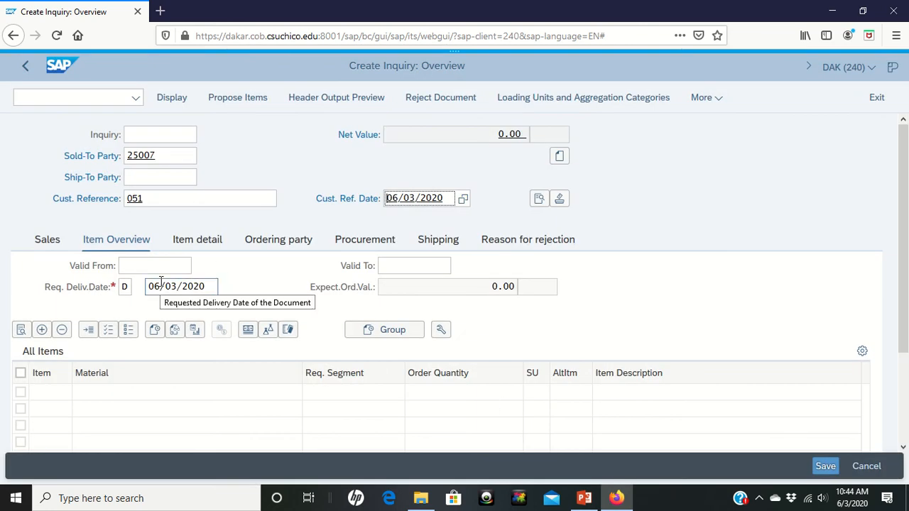
pyautogui.moveTo(145, 276)
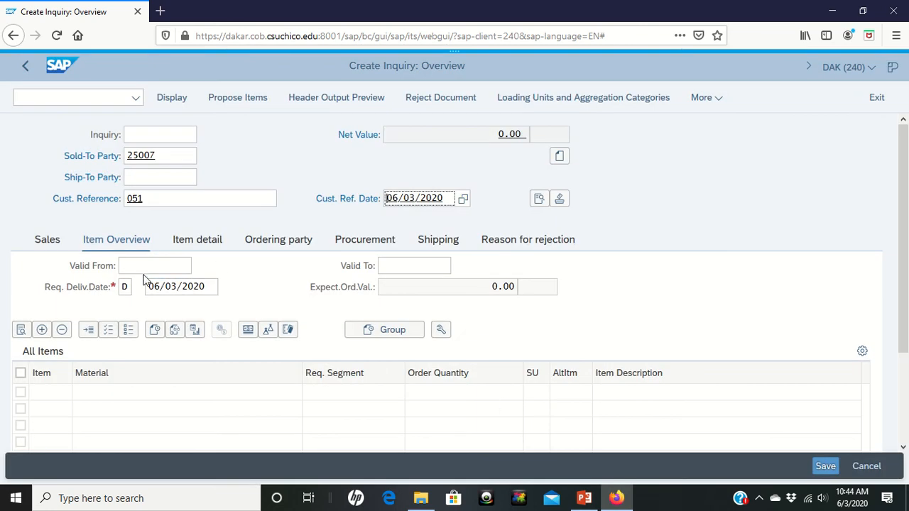
# Step: Pick a validity period from 06/03/2020 to 07/03/2020 in the calendars
pyautogui.click(155, 265)
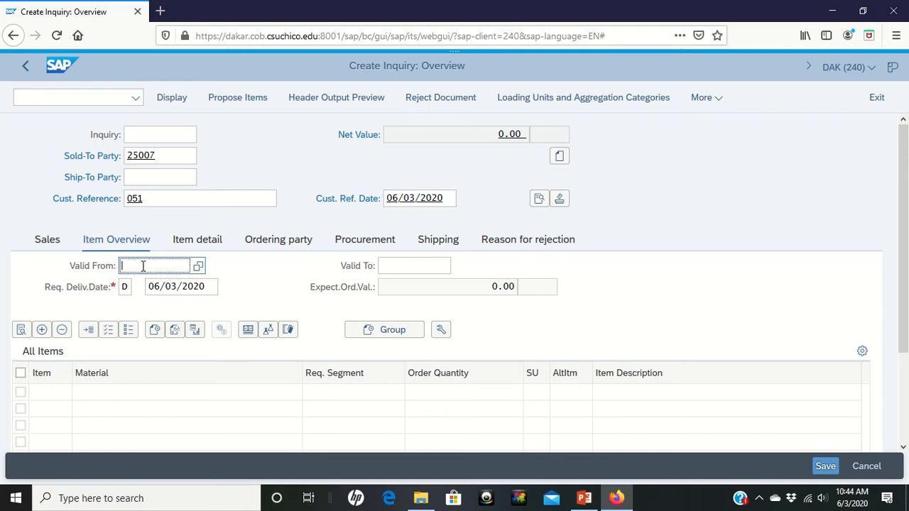
pyautogui.moveTo(198, 265)
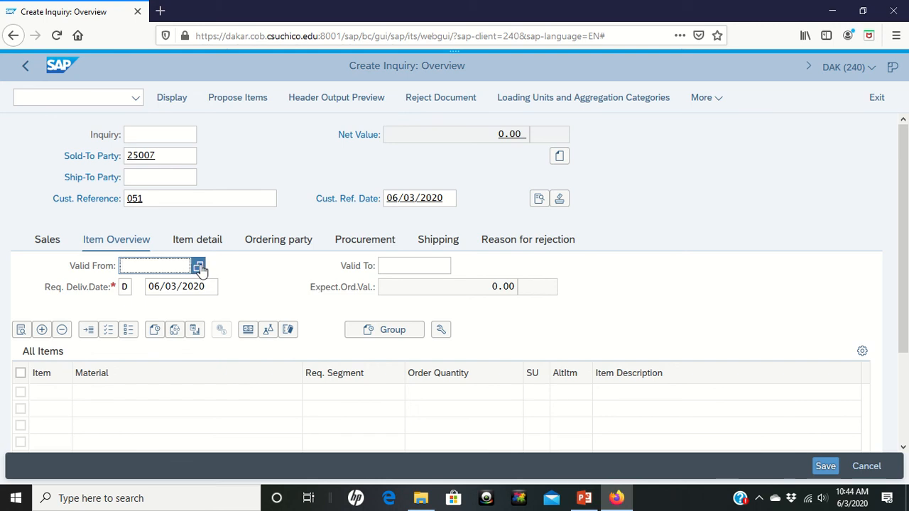
pyautogui.click(198, 266)
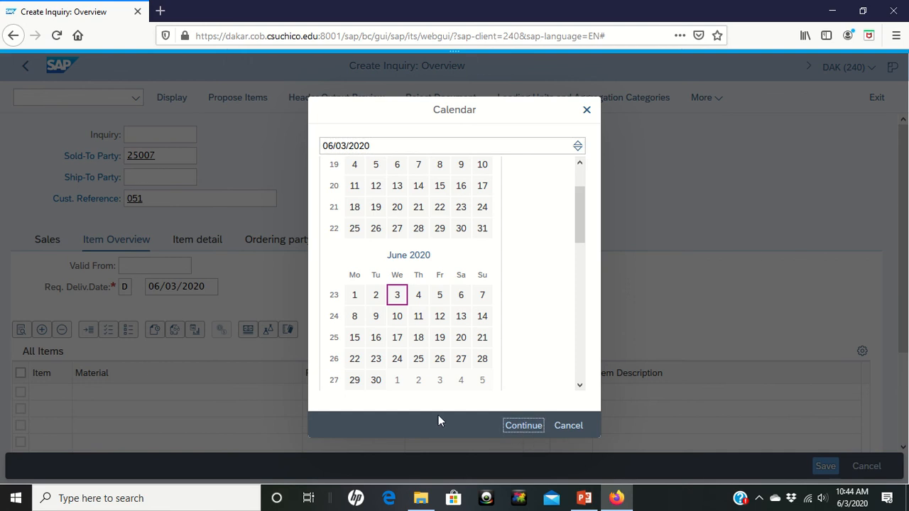
pyautogui.click(523, 425)
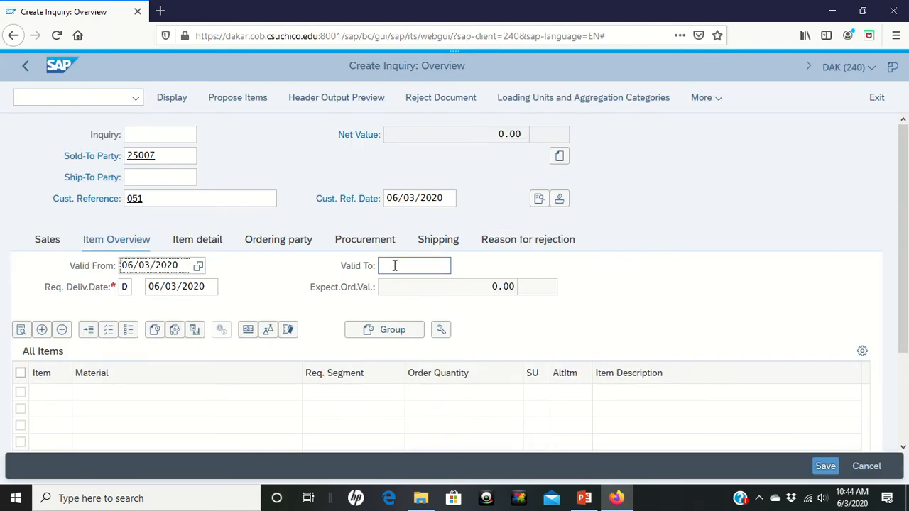
pyautogui.click(414, 265)
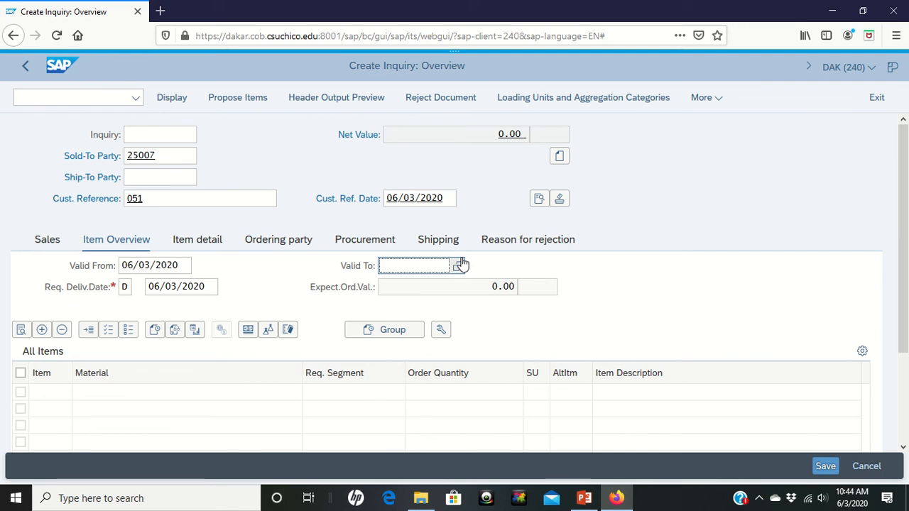
pyautogui.click(460, 265)
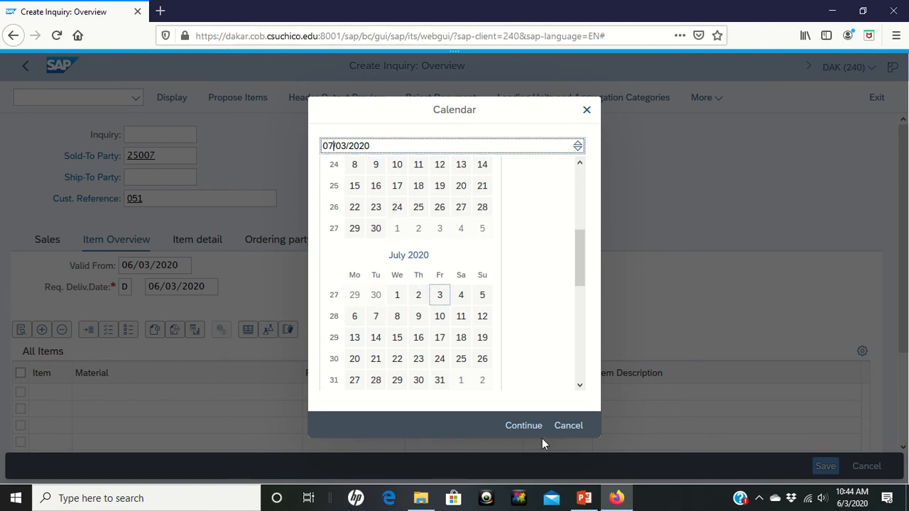
pyautogui.click(523, 425)
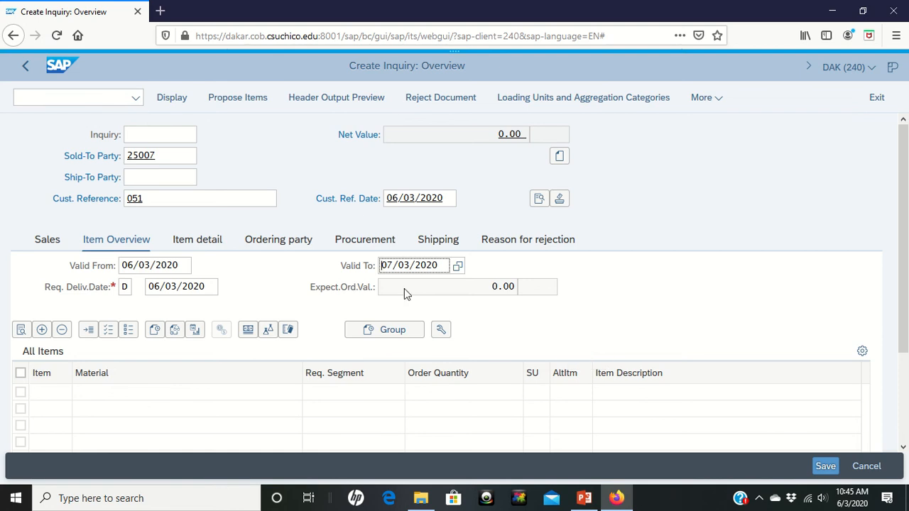
pyautogui.moveTo(155, 270)
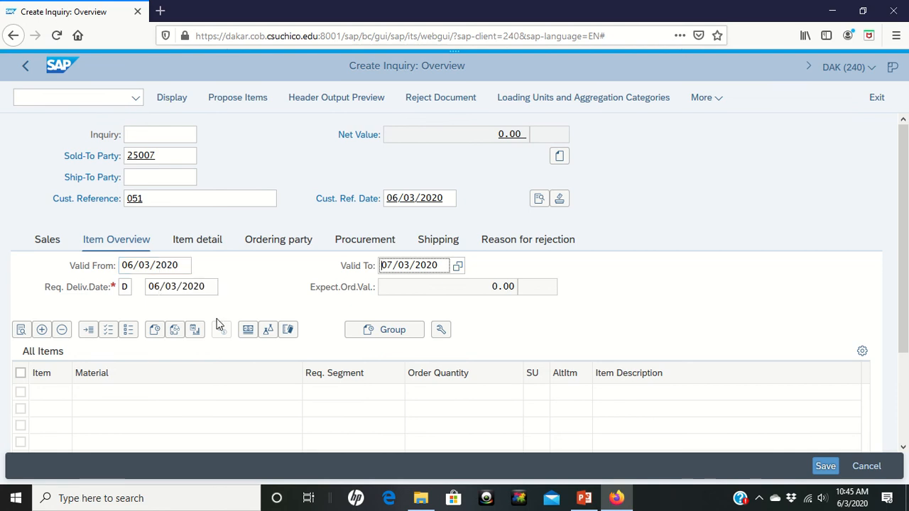
pyautogui.click(415, 265)
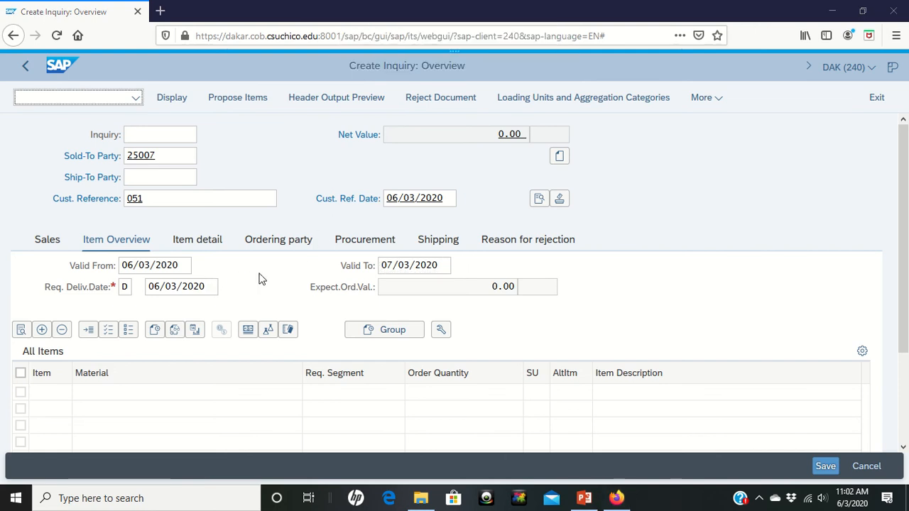
pyautogui.moveTo(303, 373)
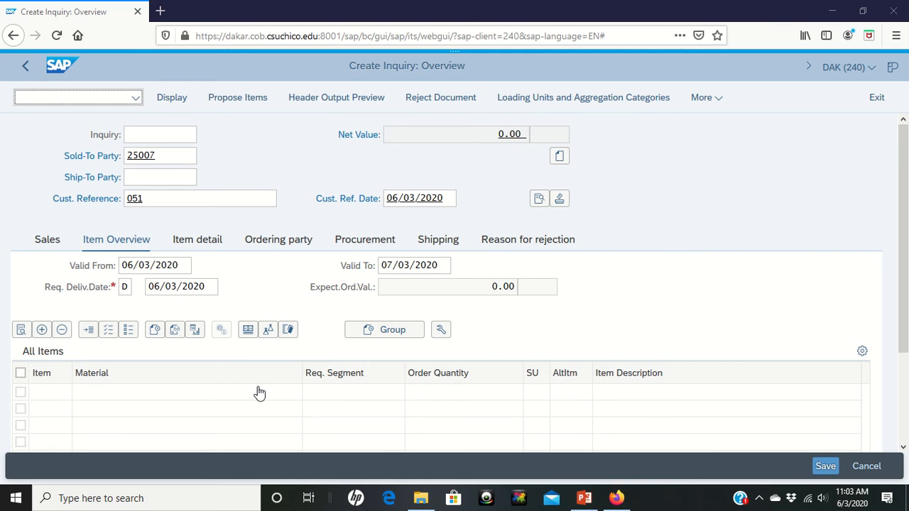
pyautogui.moveTo(187, 399)
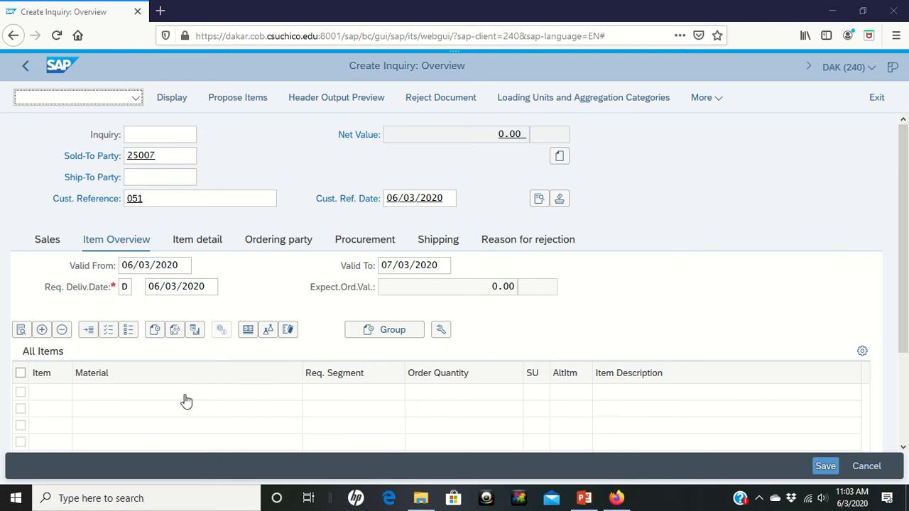
pyautogui.moveTo(86, 403)
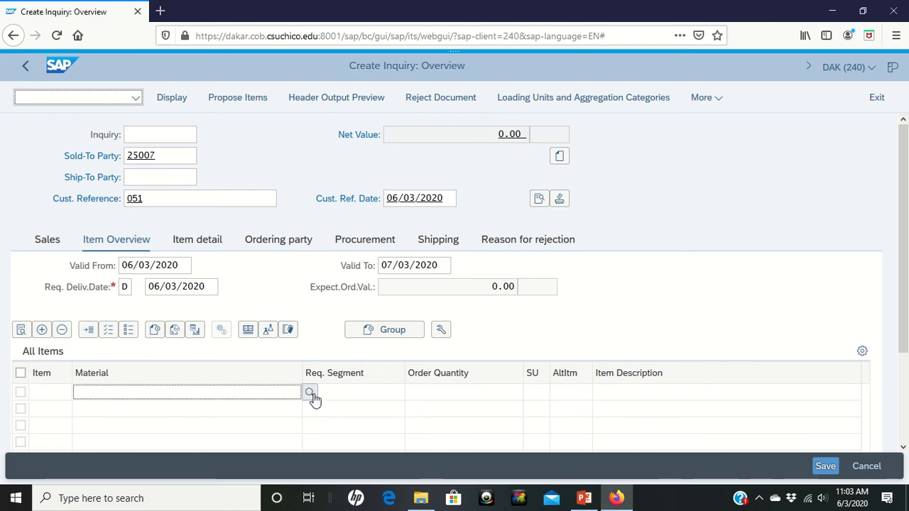
# Step: Open the first item's material search and enter the *051 material pattern
pyautogui.click(310, 393)
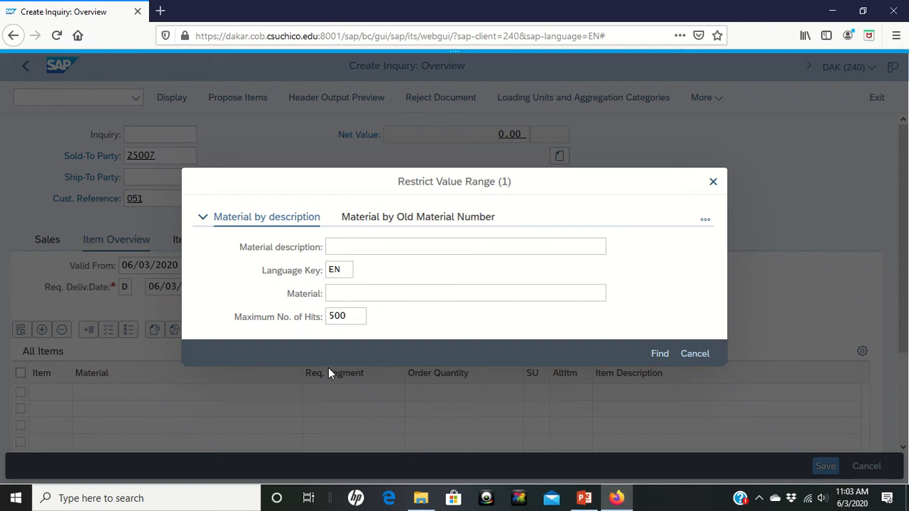
pyautogui.click(466, 292)
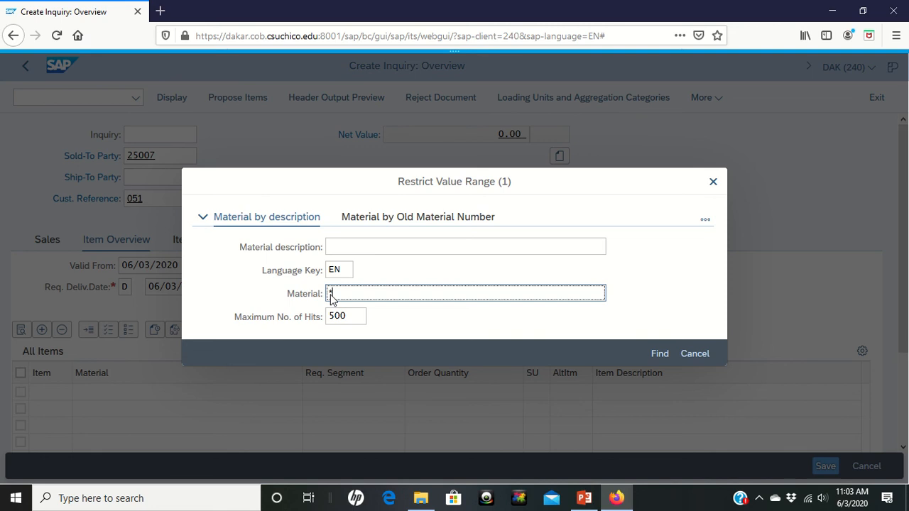
pyautogui.write('0')
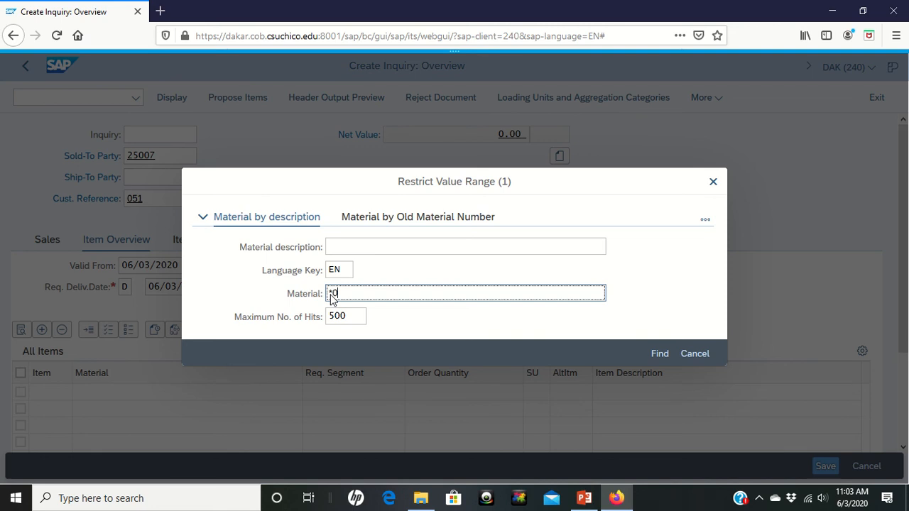
pyautogui.write('51')
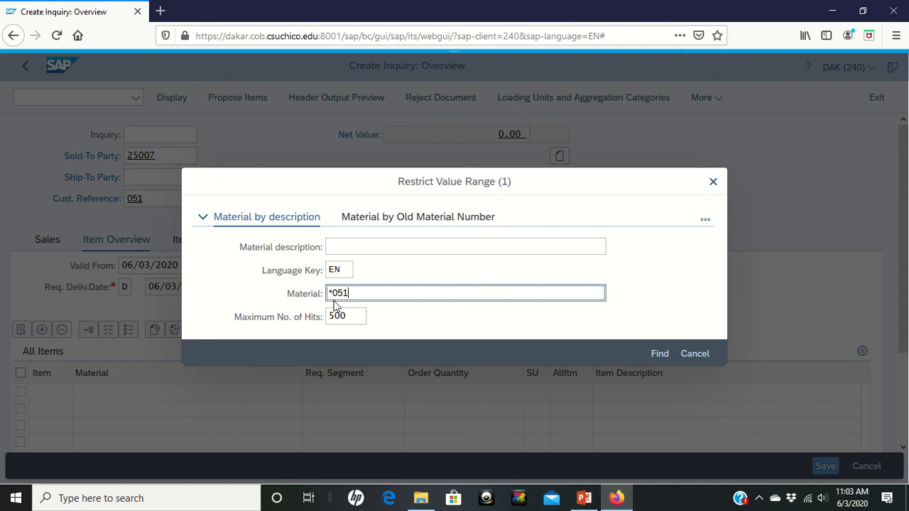
pyautogui.moveTo(321, 299)
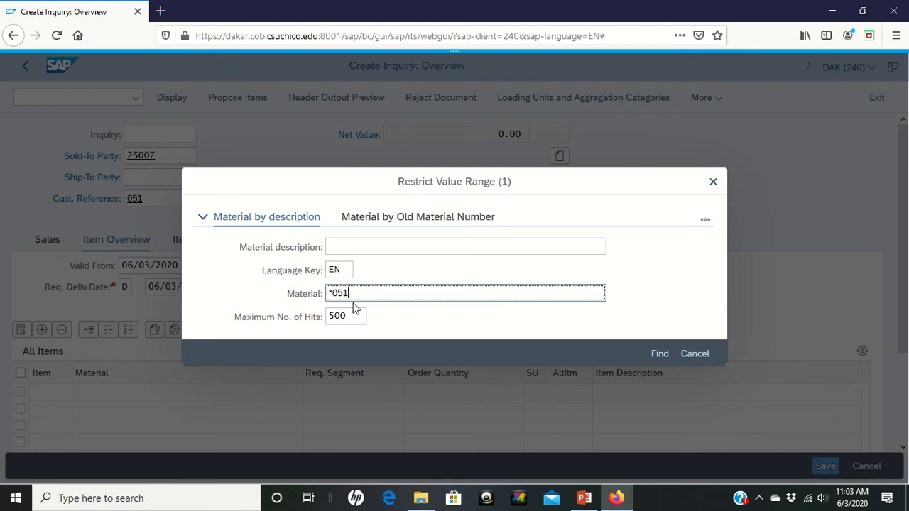
pyautogui.moveTo(659, 354)
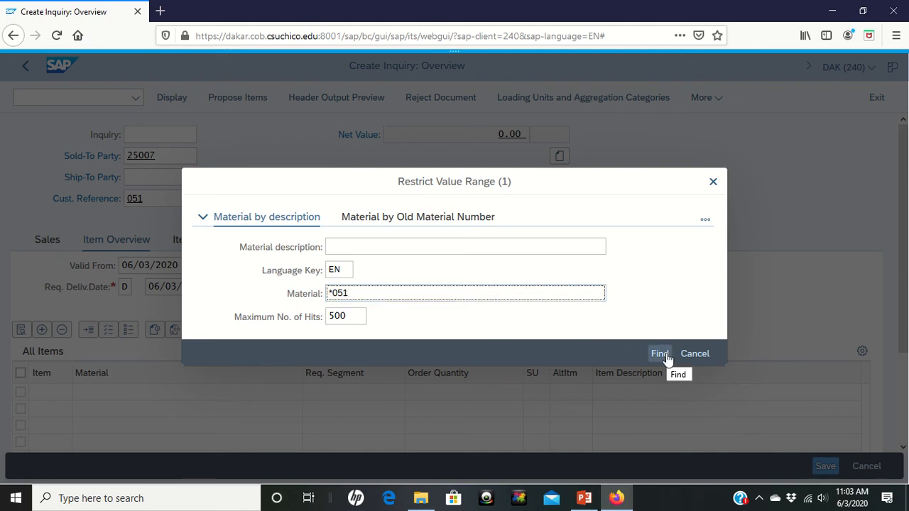
# Step: List all materials matching *051, including the touring bikes
pyautogui.click(659, 354)
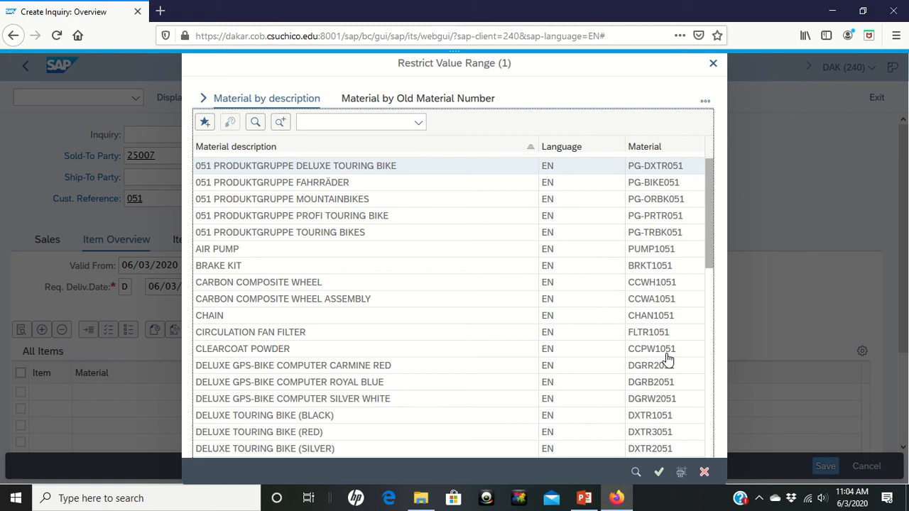
pyautogui.moveTo(552, 359)
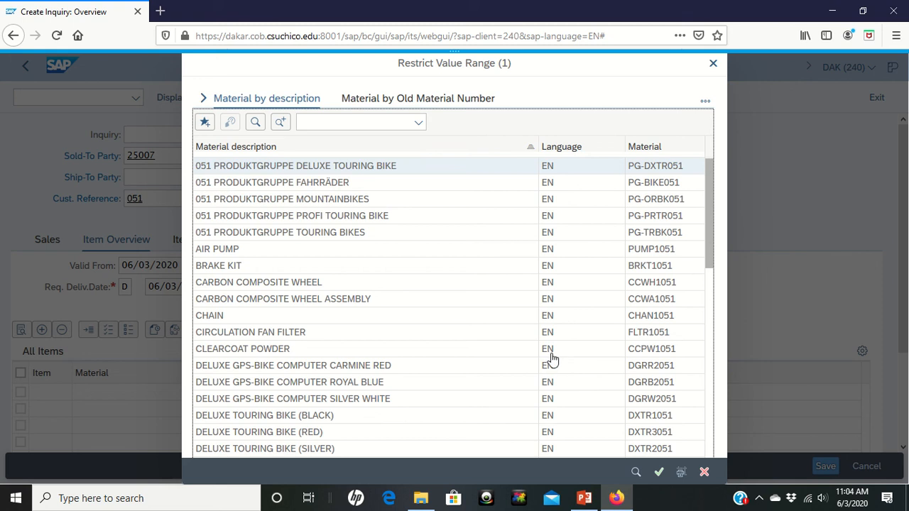
pyautogui.moveTo(507, 346)
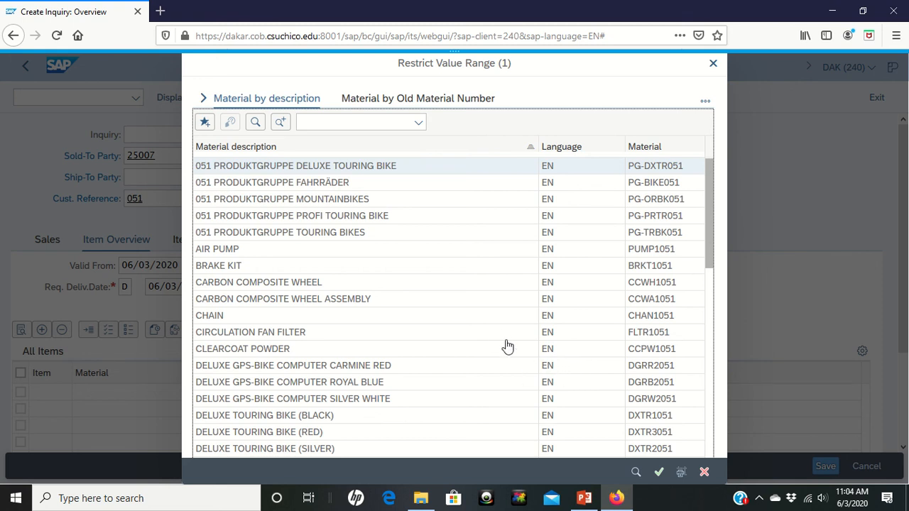
pyautogui.moveTo(650, 426)
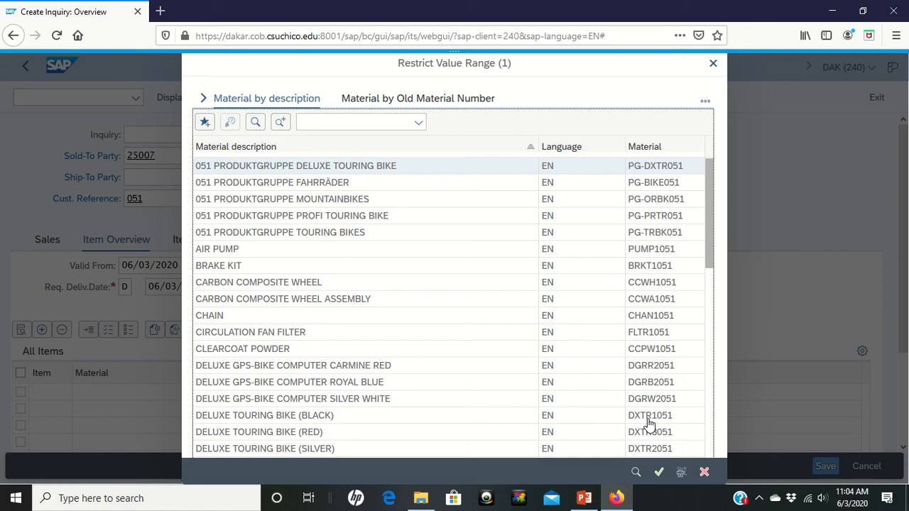
pyautogui.moveTo(459, 426)
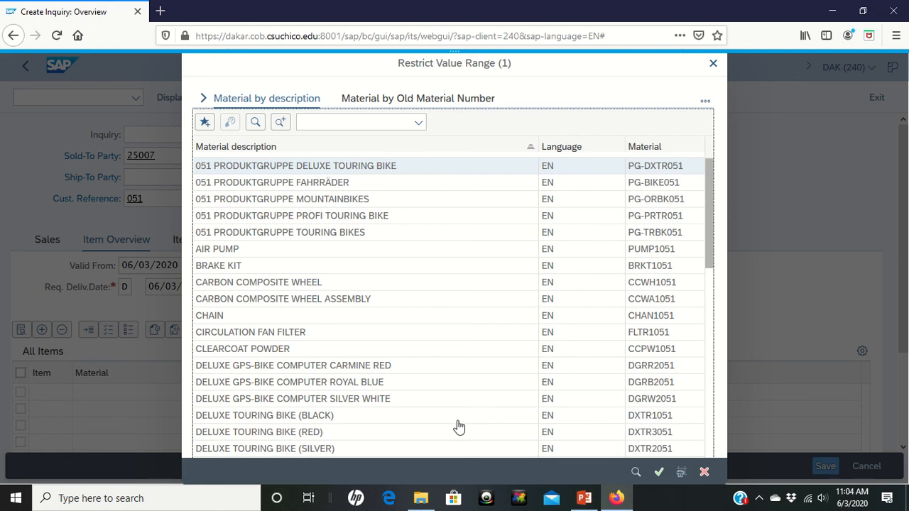
pyautogui.moveTo(644, 423)
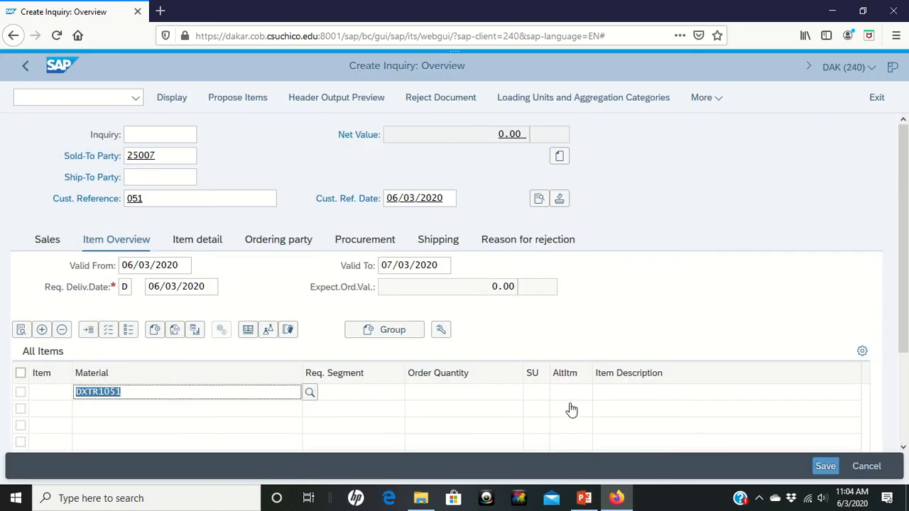
pyautogui.moveTo(135, 405)
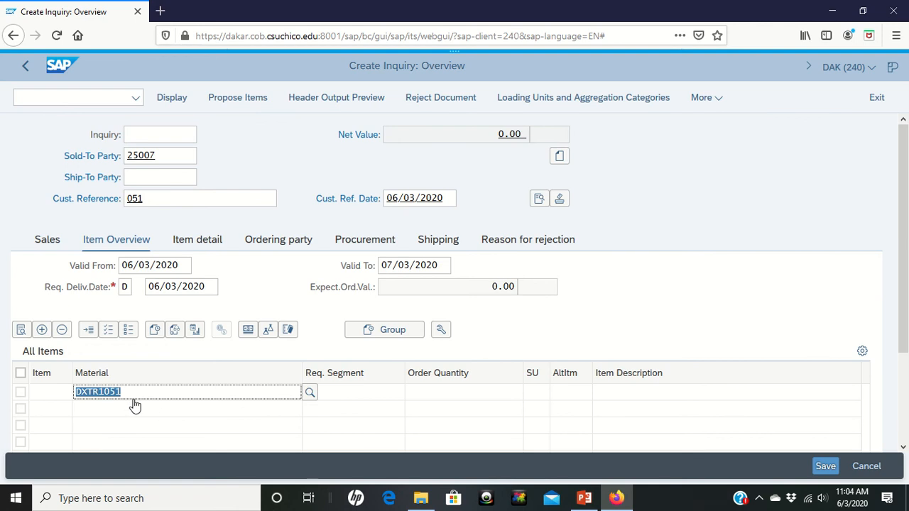
pyautogui.moveTo(169, 404)
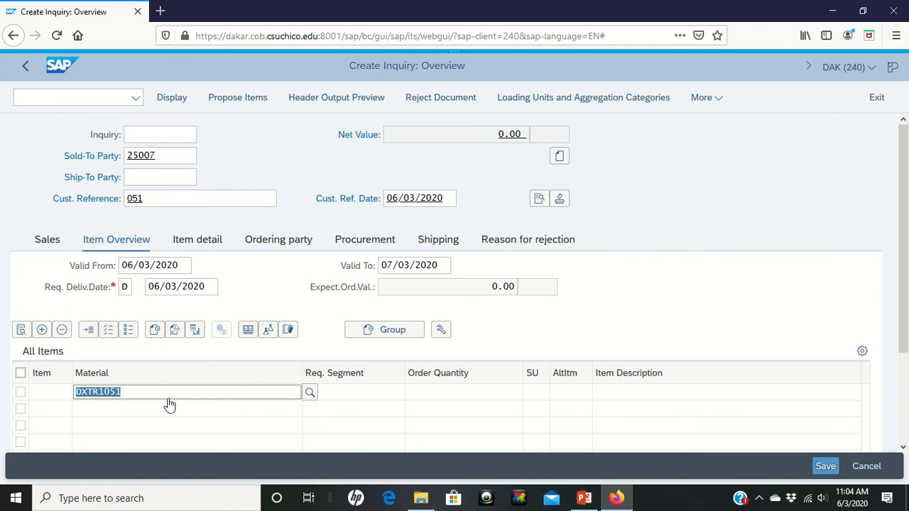
# Step: Enter order quantity 5 for the DXTR1051 item
pyautogui.click(463, 392)
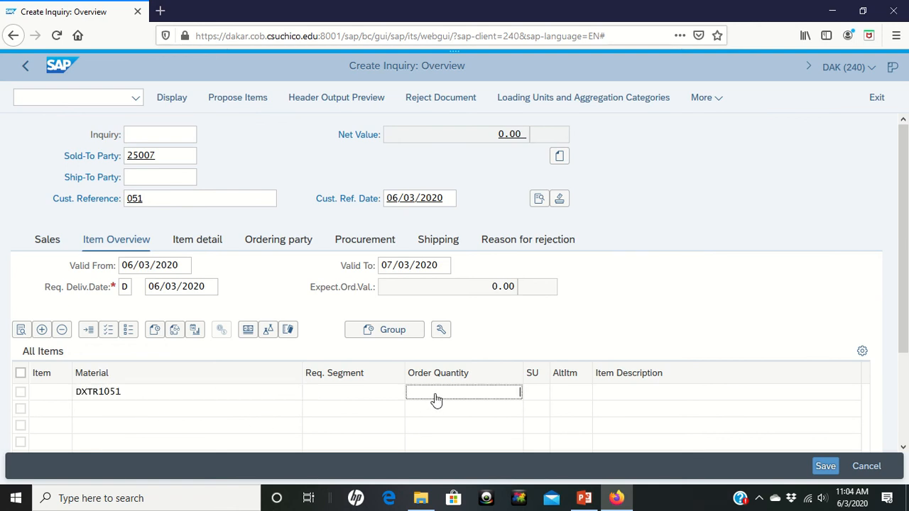
pyautogui.write('5')
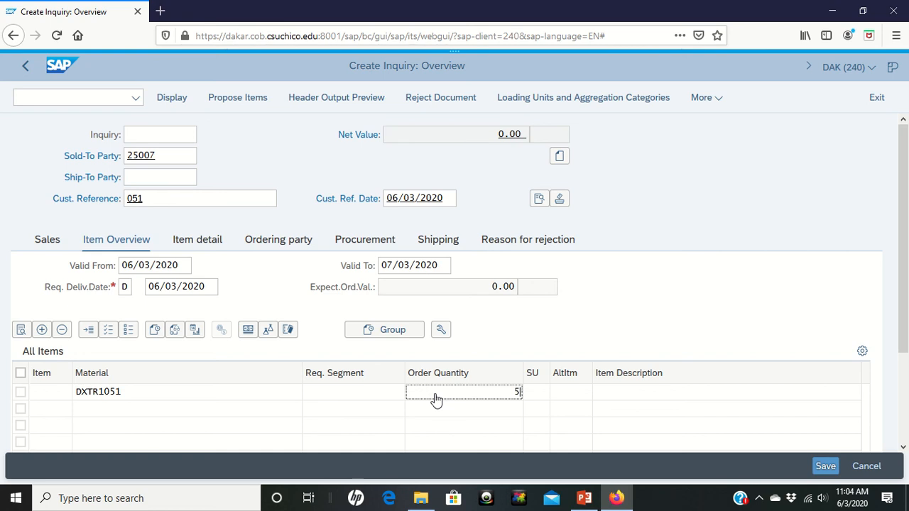
pyautogui.moveTo(340, 419)
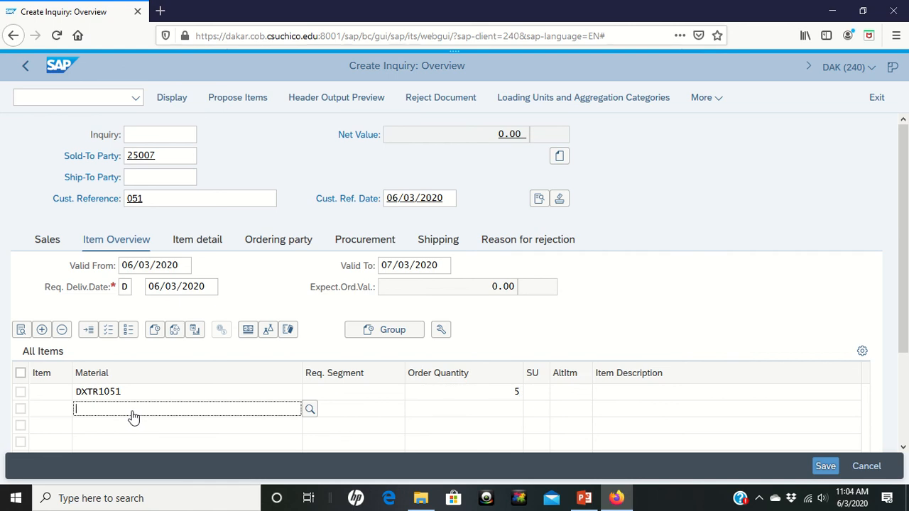
pyautogui.moveTo(254, 438)
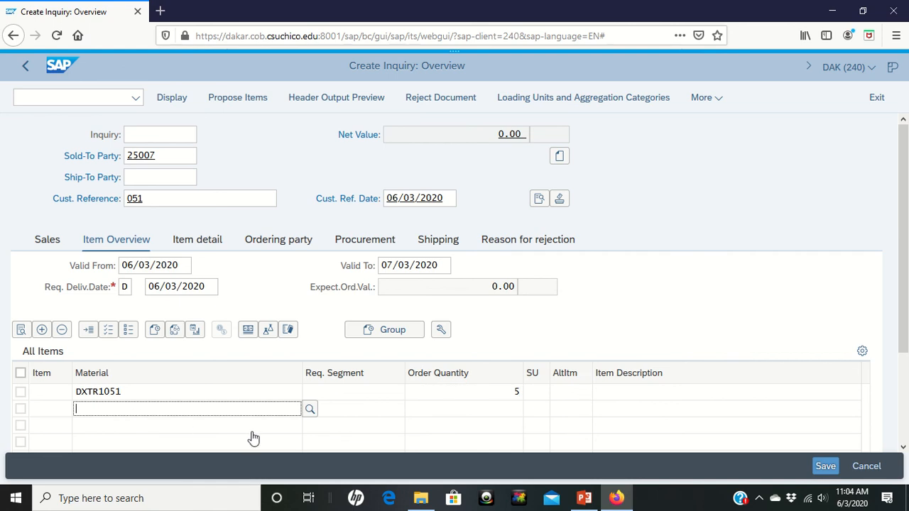
pyautogui.moveTo(310, 409)
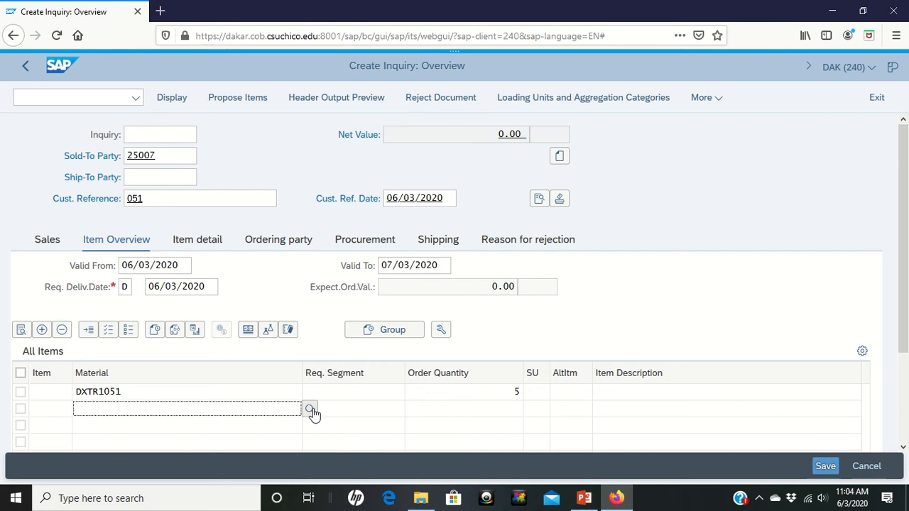
# Step: Search materials matching *051 and take PRTR1051 (black Professional Touring Bike) as item two
pyautogui.click(311, 408)
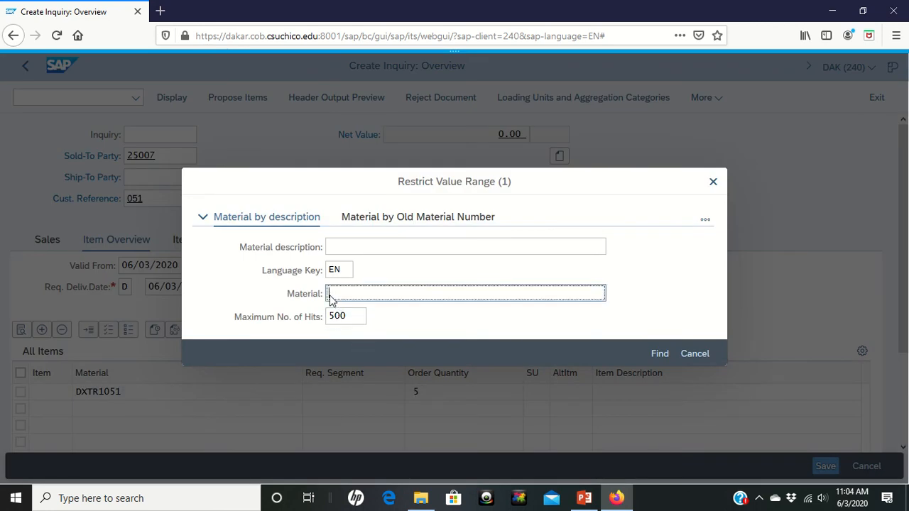
pyautogui.write('*')
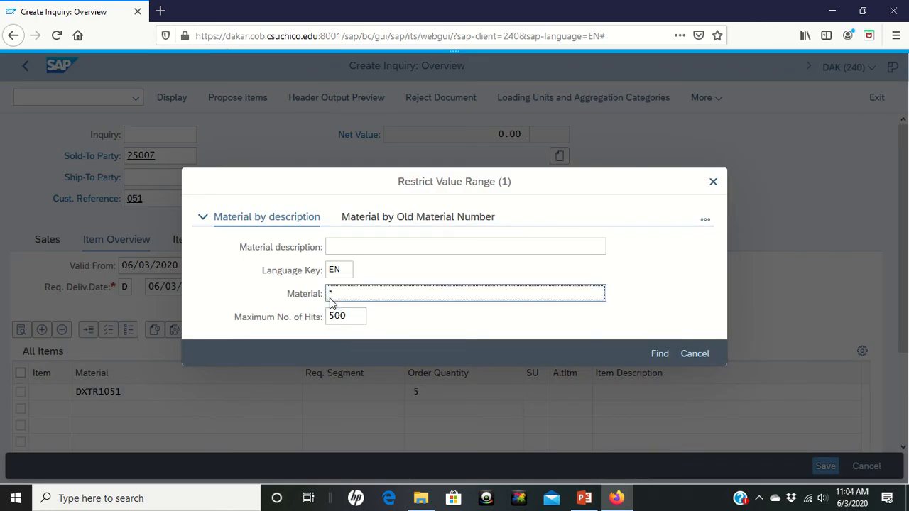
pyautogui.write('051')
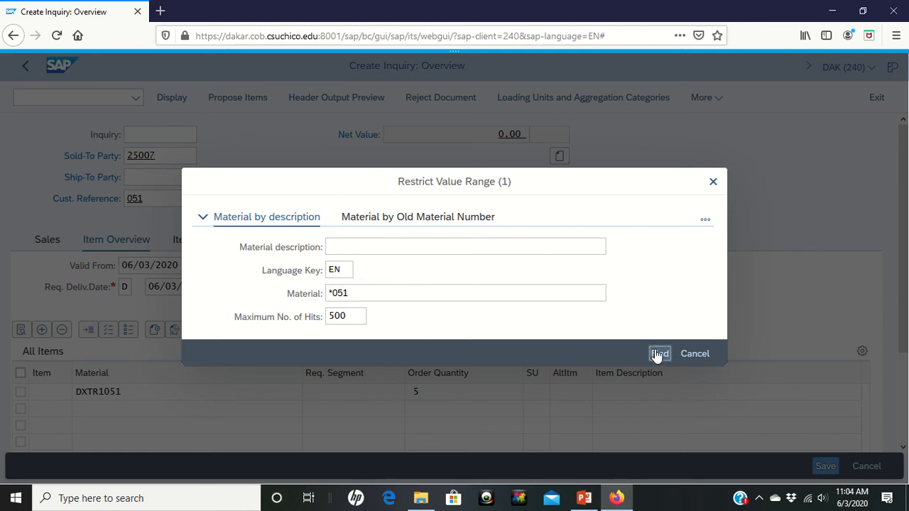
pyautogui.click(658, 354)
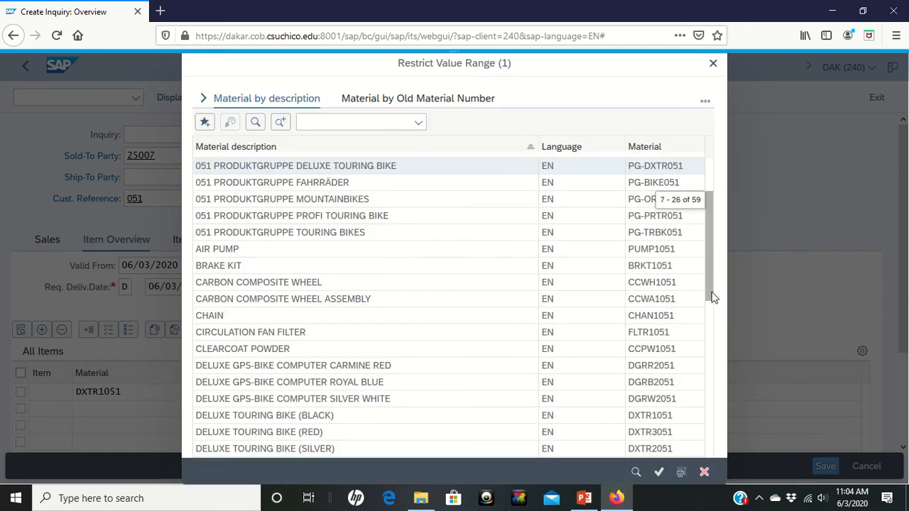
pyautogui.scroll(-3)
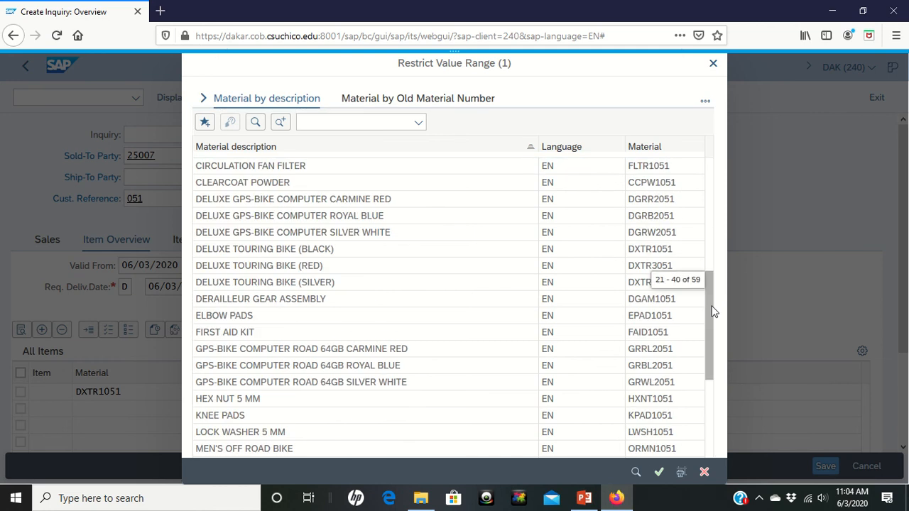
pyautogui.scroll(-3)
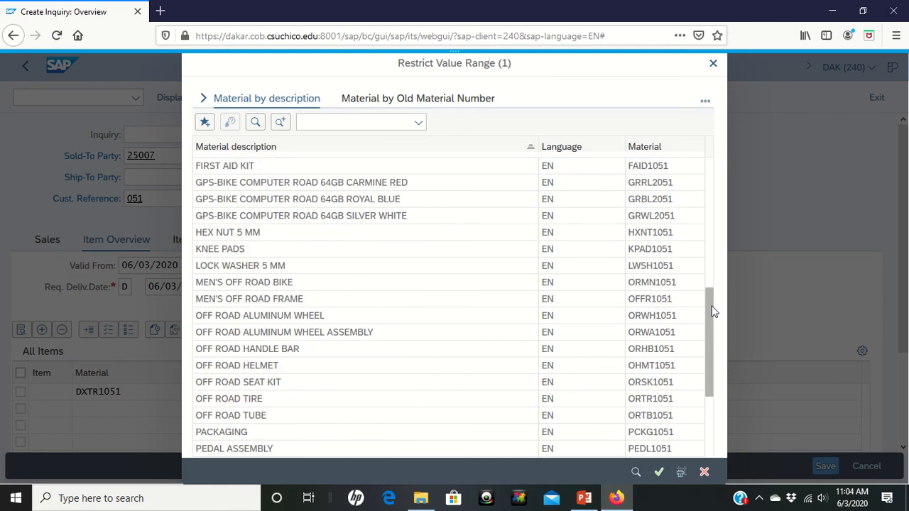
pyautogui.scroll(-3)
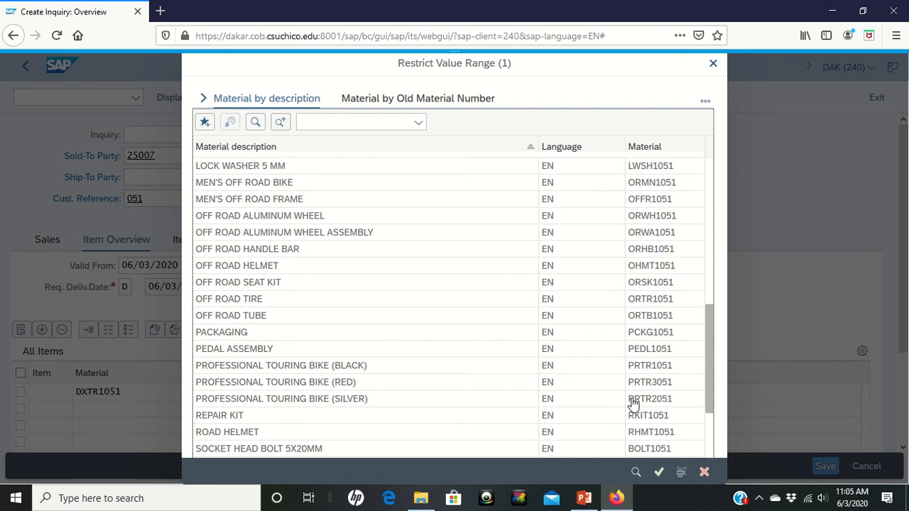
pyautogui.moveTo(625, 377)
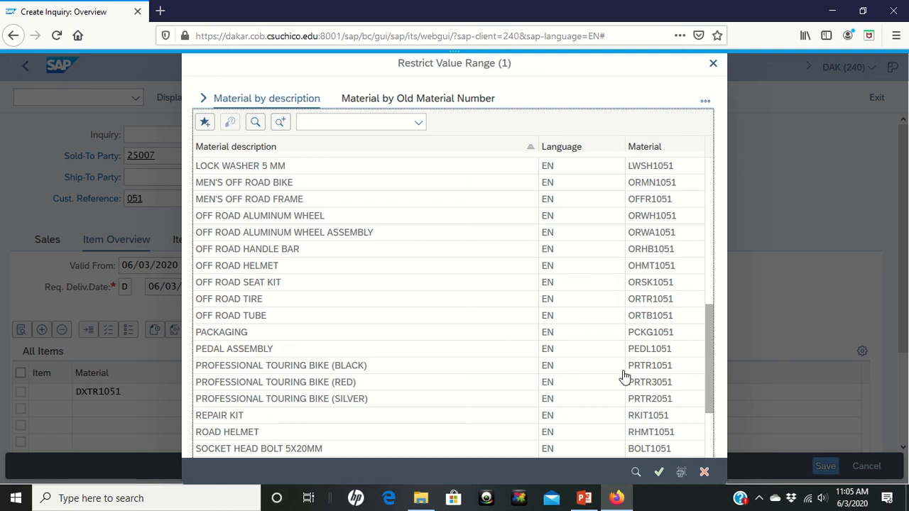
pyautogui.moveTo(360, 374)
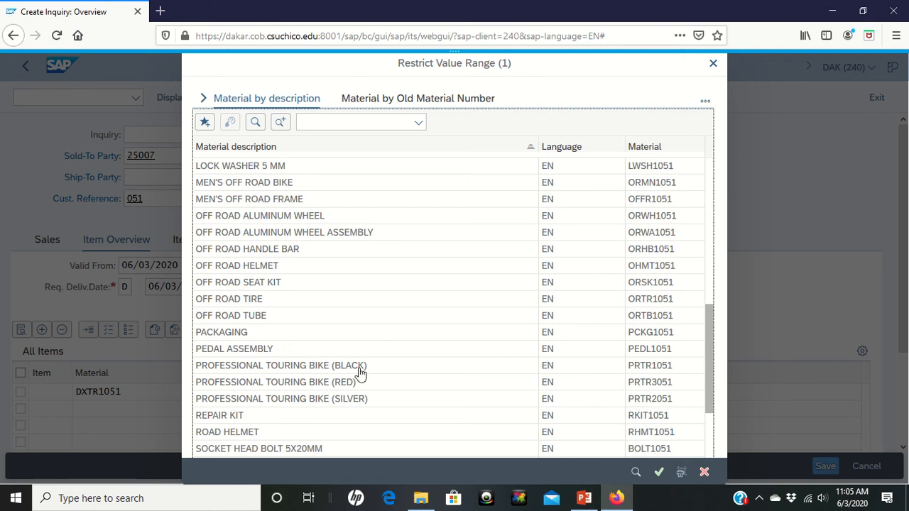
pyautogui.click(284, 365)
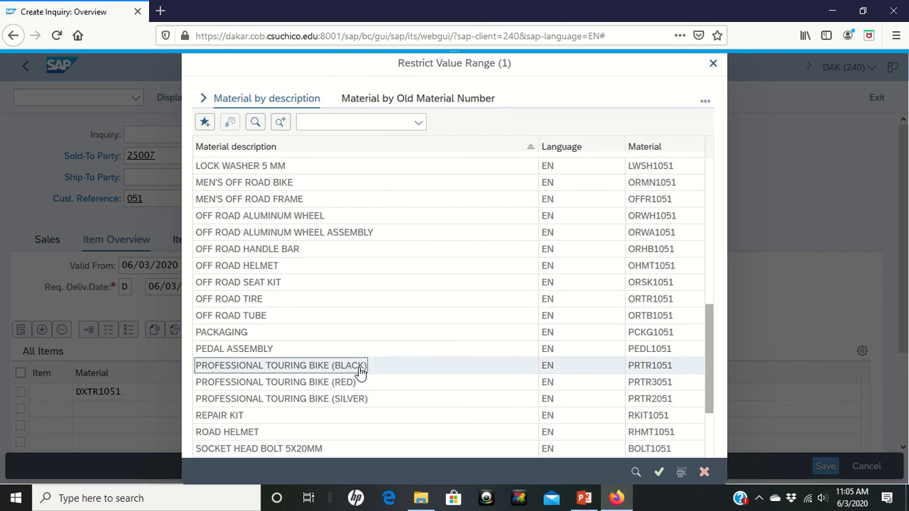
pyautogui.doubleClick(280, 365)
pyautogui.write('2')
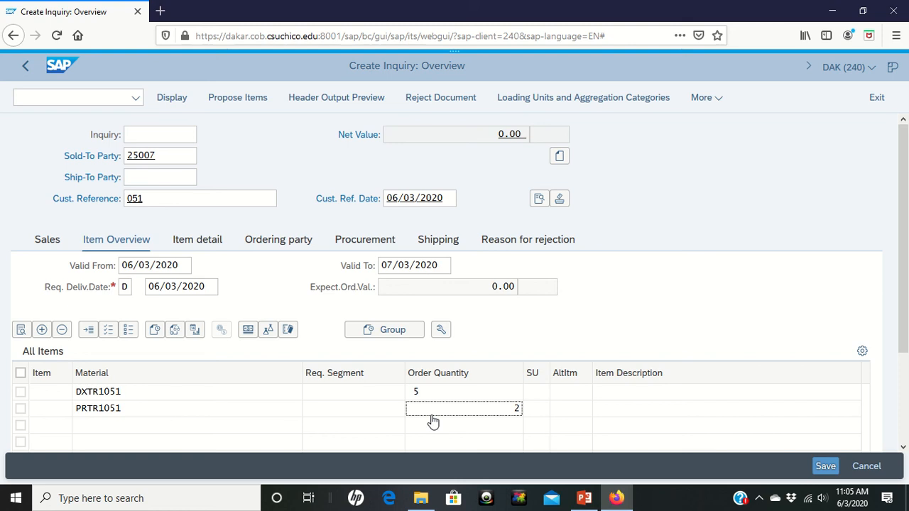
pyautogui.moveTo(558, 422)
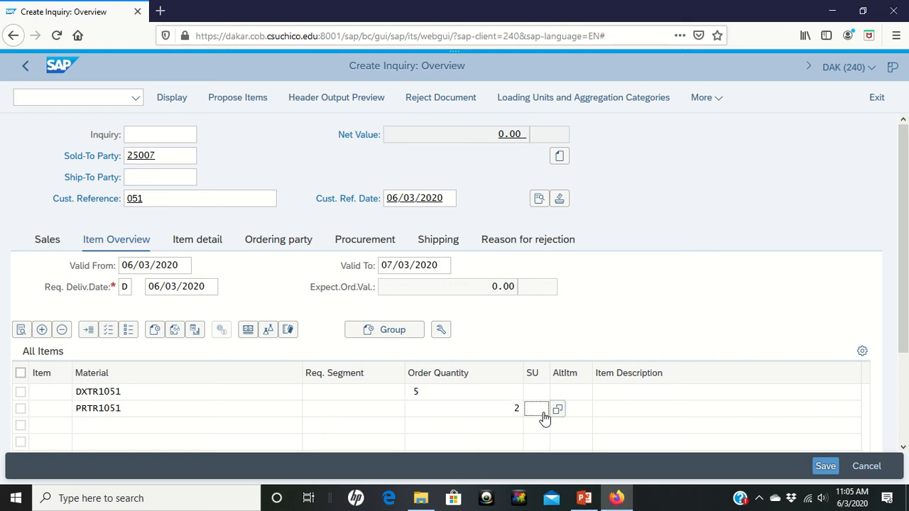
pyautogui.moveTo(611, 267)
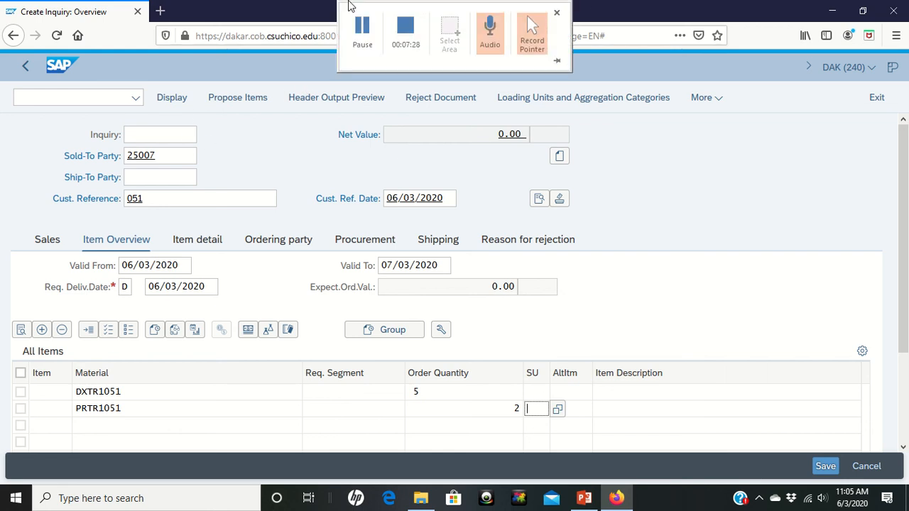
# Step: Enter order quantity 2 for item PRTR1051, alongside DXTR1051 at quantity 5
pyautogui.click(556, 13)
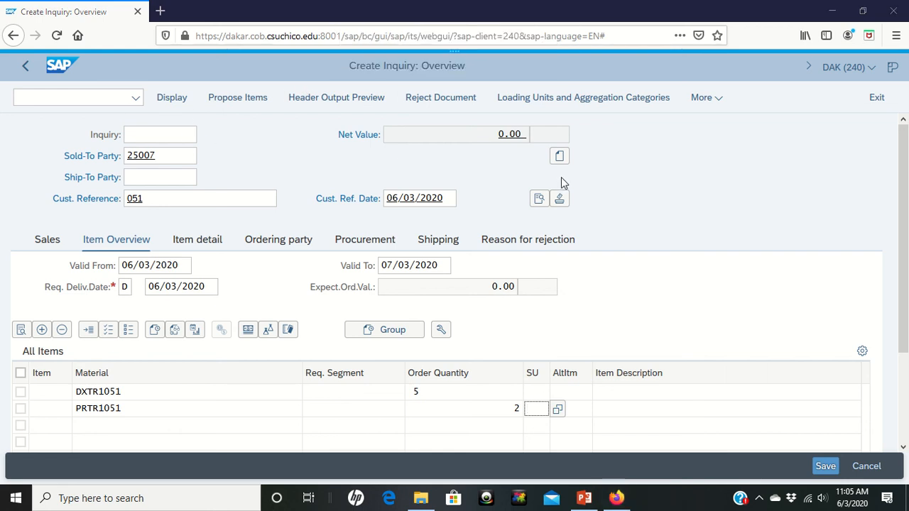
pyautogui.moveTo(664, 123)
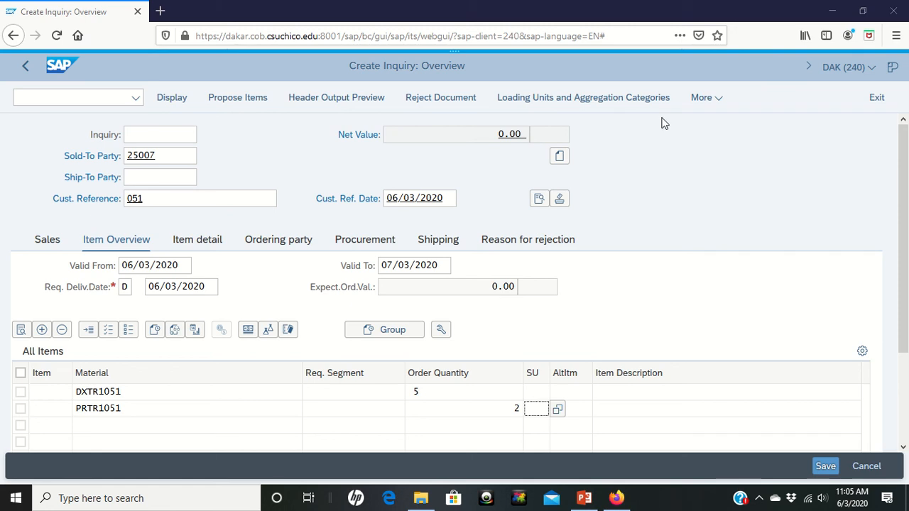
pyautogui.scroll(-3)
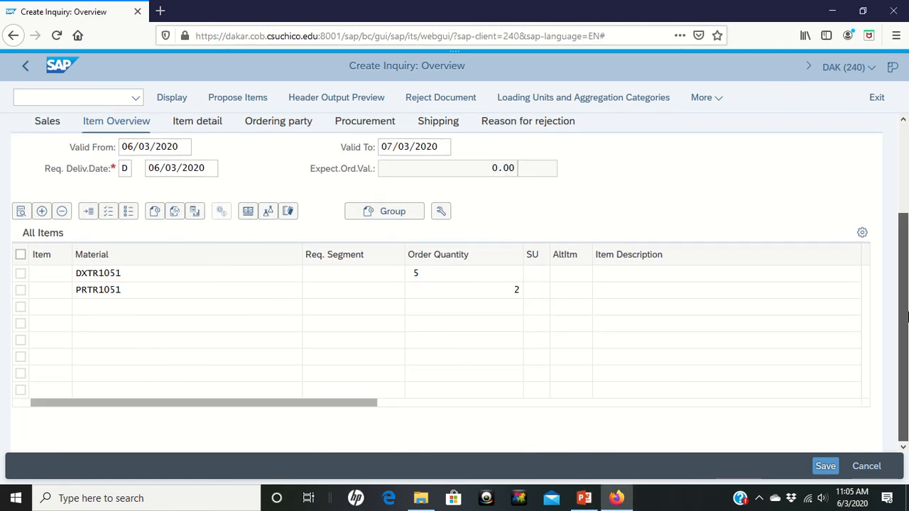
pyautogui.click(463, 289)
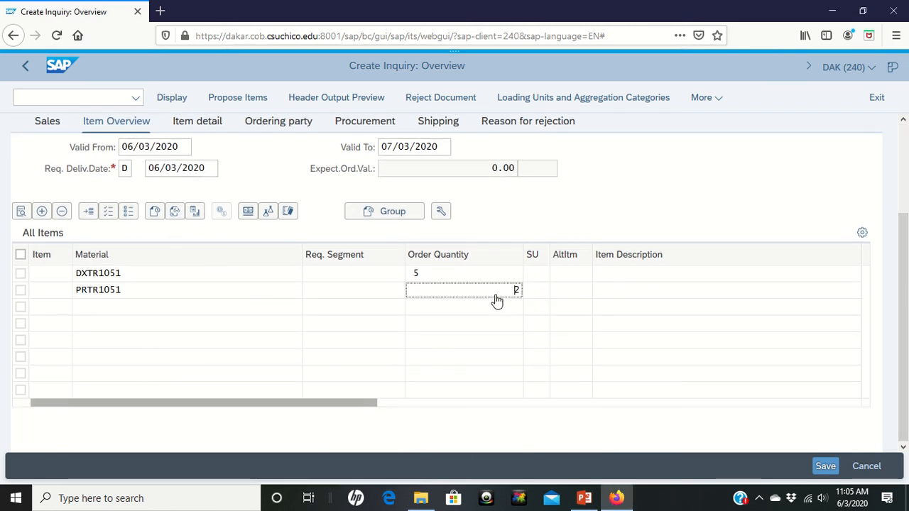
pyautogui.write('2')
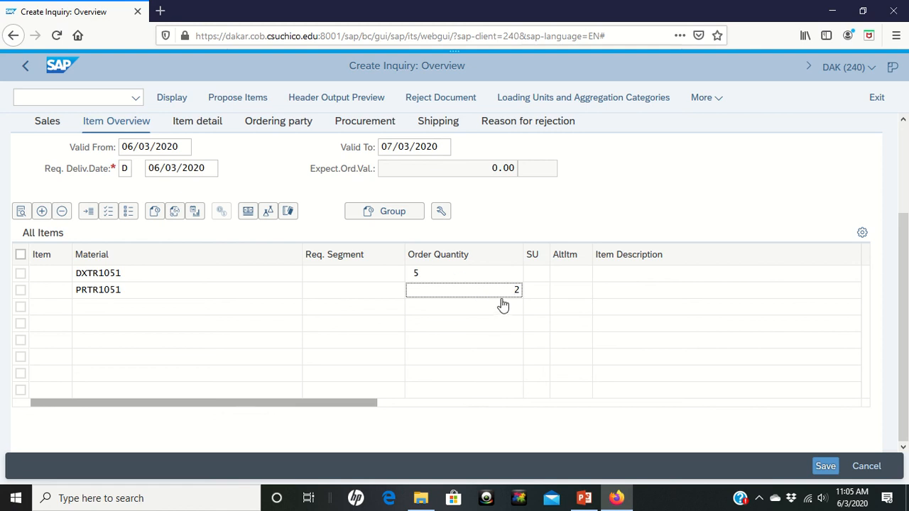
pyautogui.moveTo(521, 296)
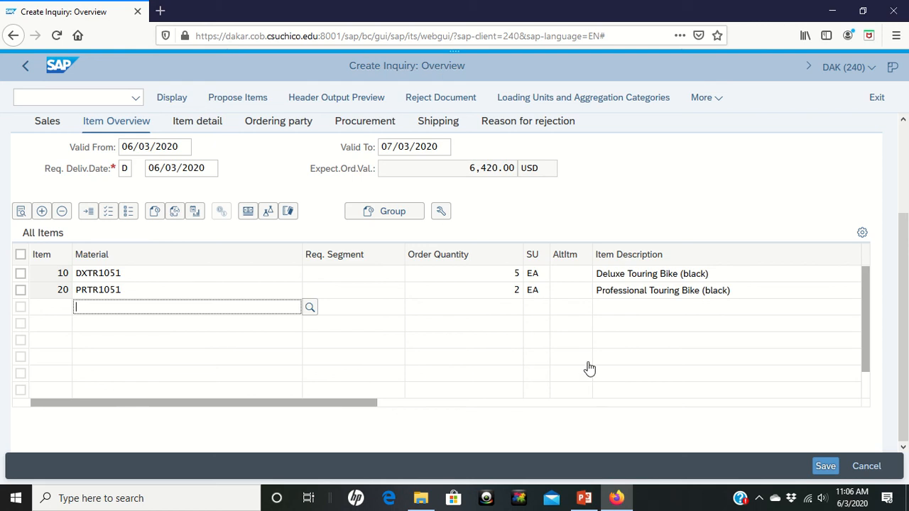
pyautogui.moveTo(602, 367)
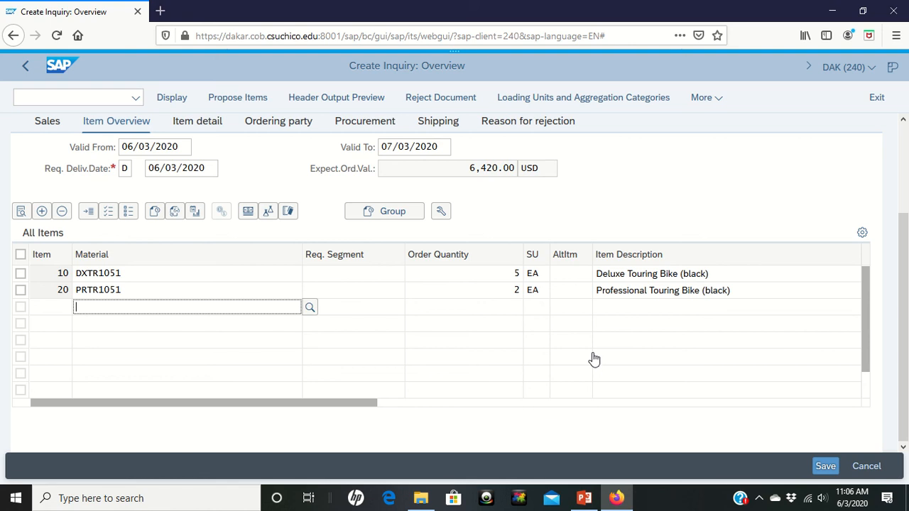
pyautogui.moveTo(545, 359)
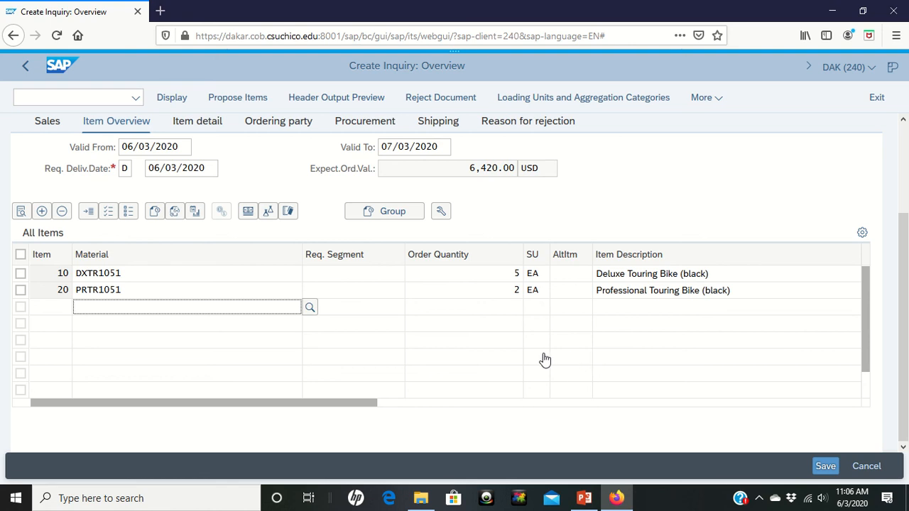
pyautogui.moveTo(476, 197)
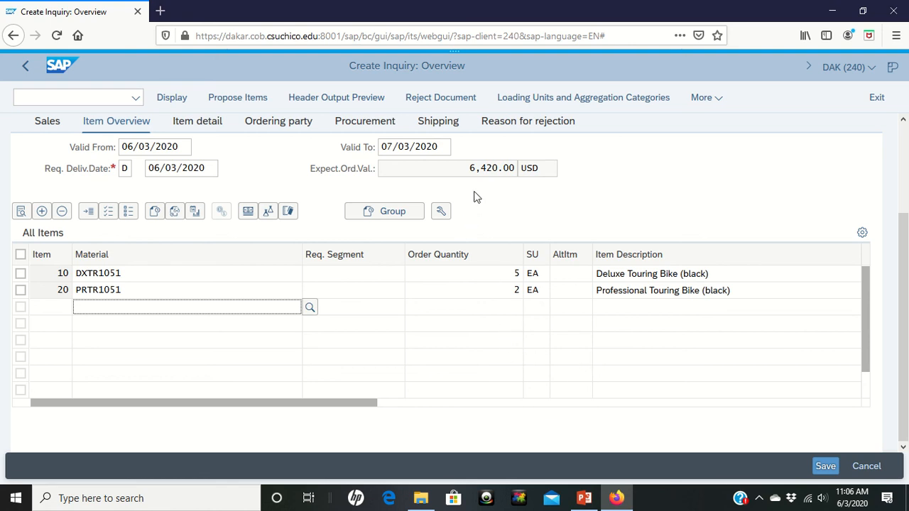
# Step: Review the inquiry items and header to update the net value to 21,400.00 USD
pyautogui.scroll(3)
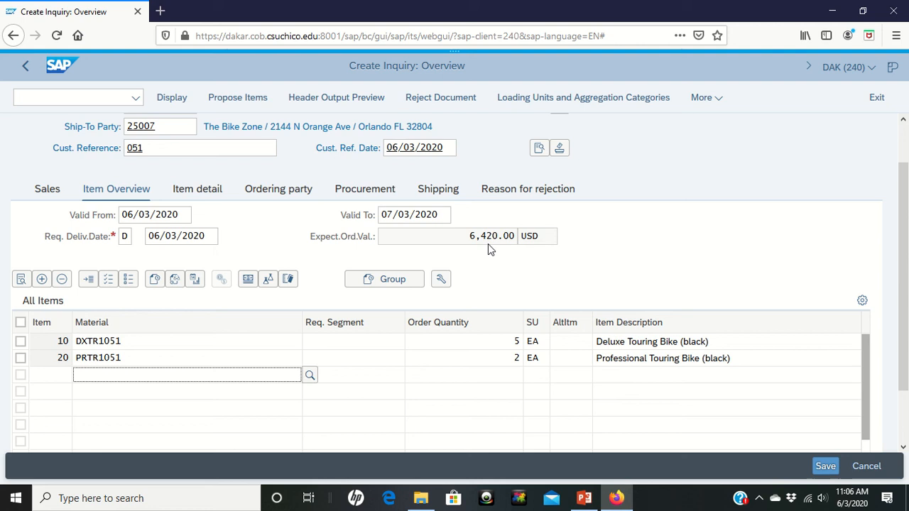
pyautogui.moveTo(513, 306)
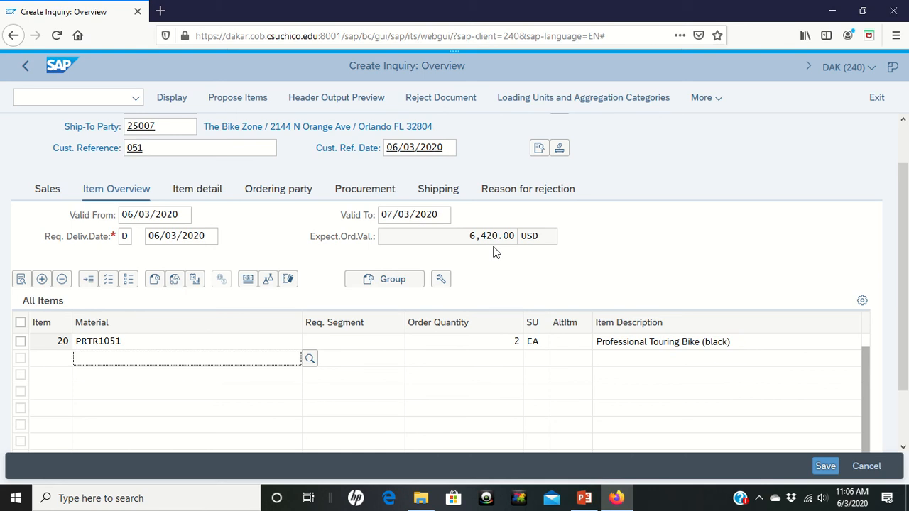
pyautogui.click(185, 358)
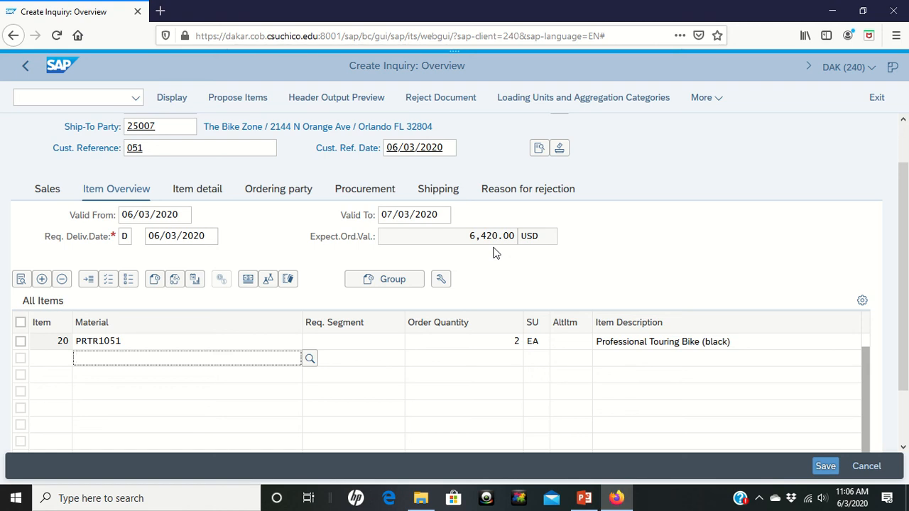
pyautogui.moveTo(184, 341)
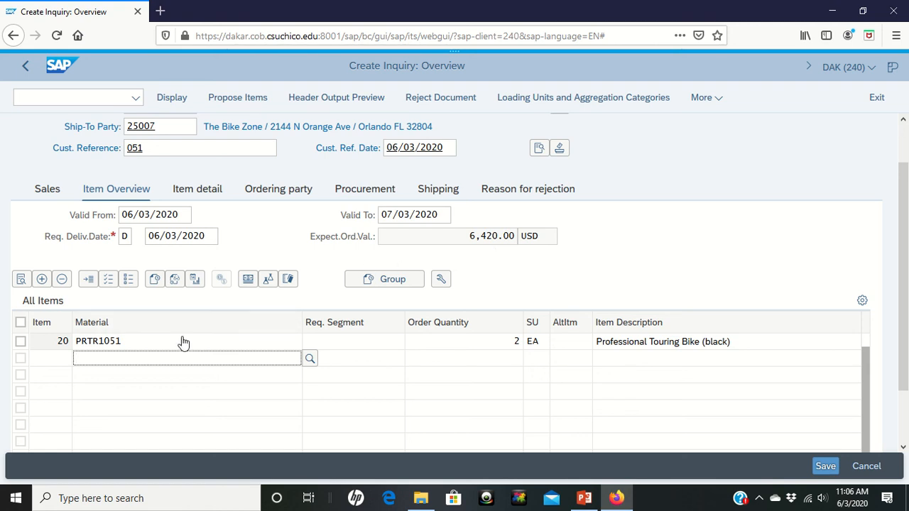
pyautogui.scroll(3)
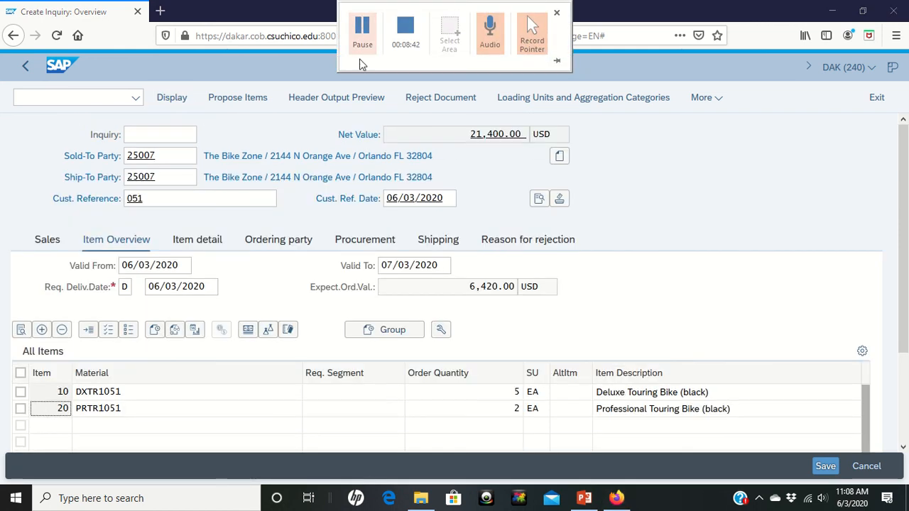
pyautogui.click(556, 13)
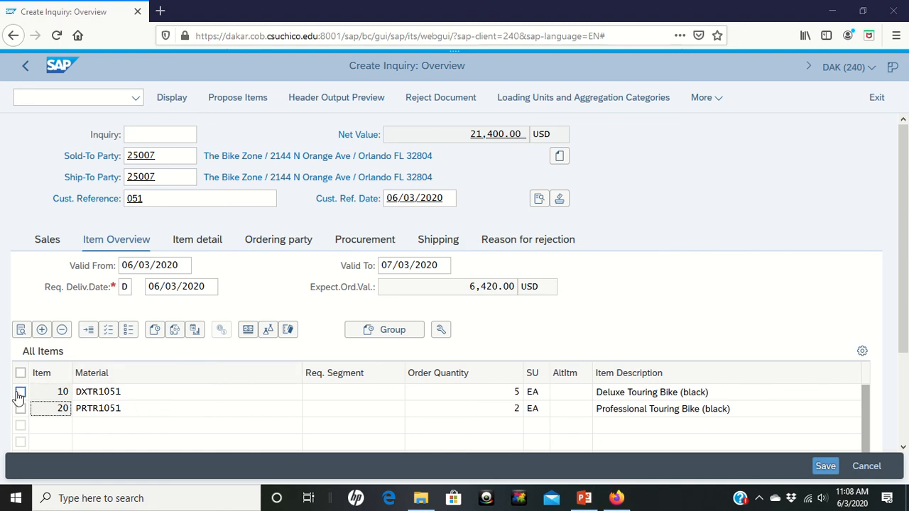
# Step: Open item 10 DXTR1051's pricing conditions: 3,000.00 USD each, net 15,000.00 USD
pyautogui.click(20, 373)
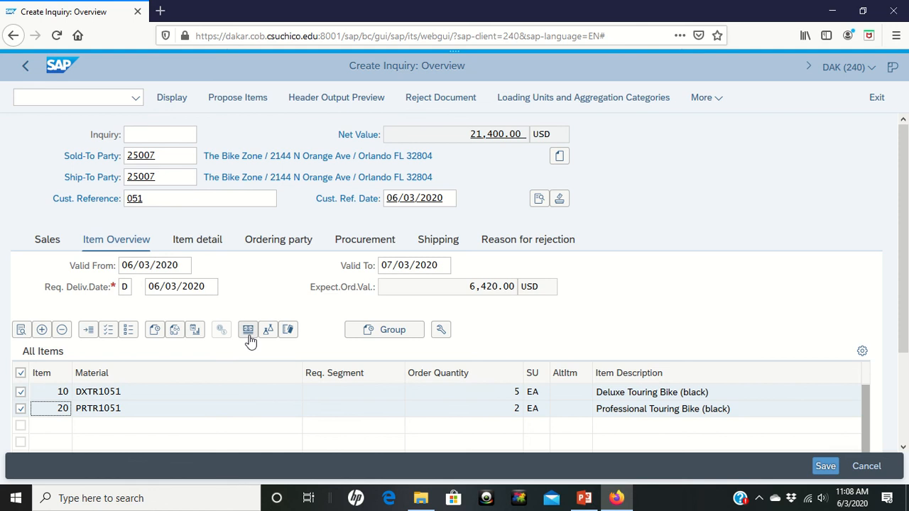
pyautogui.moveTo(248, 329)
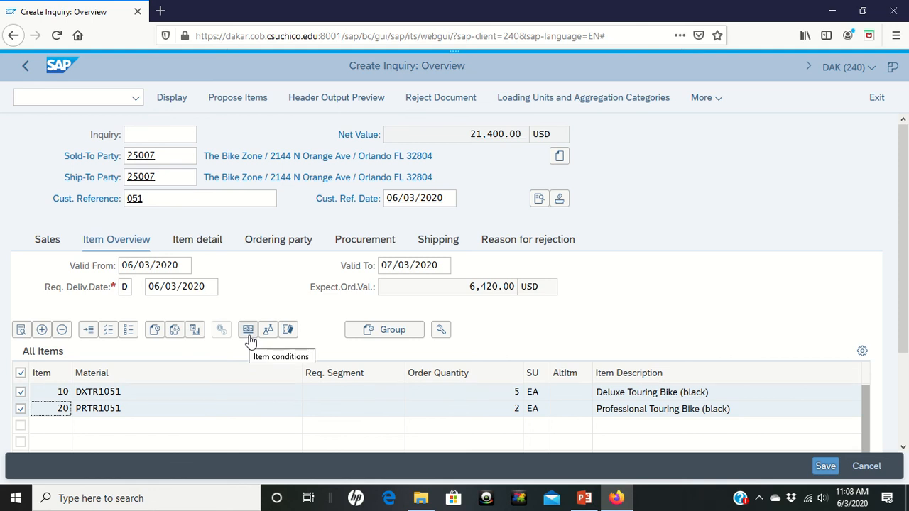
pyautogui.moveTo(248, 340)
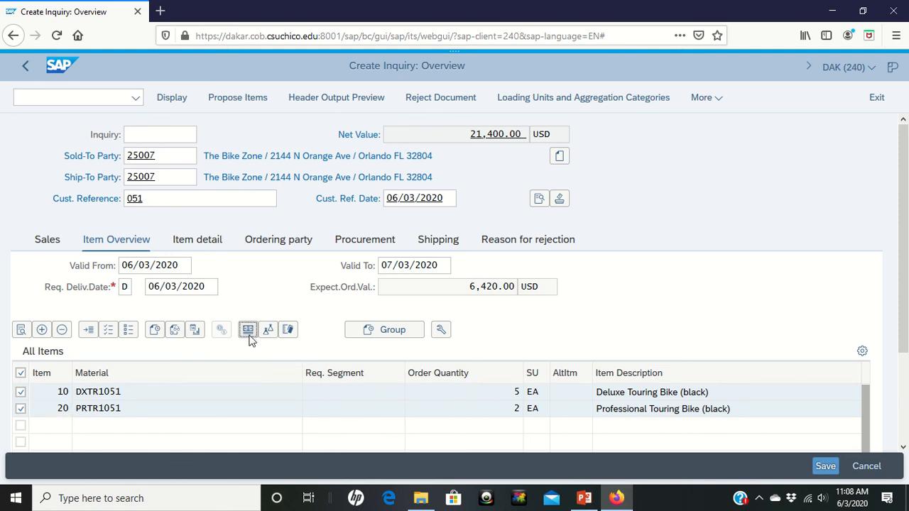
pyautogui.doubleClick(98, 391)
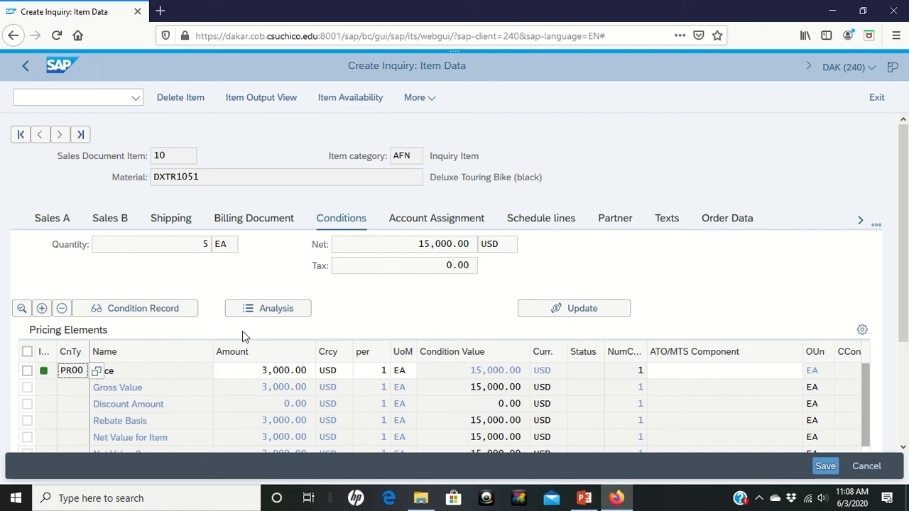
pyautogui.moveTo(63, 225)
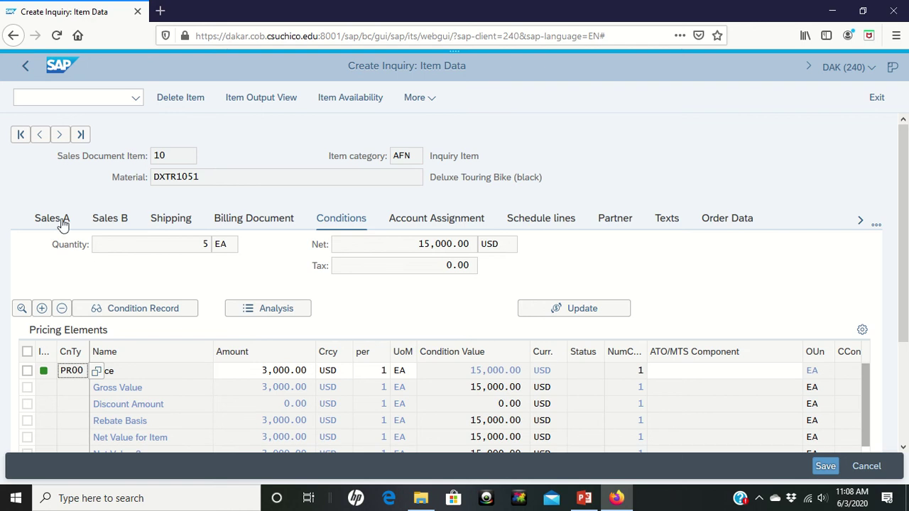
# Step: Enter 70 as item 10's order probability on the Sales A tab
pyautogui.click(51, 218)
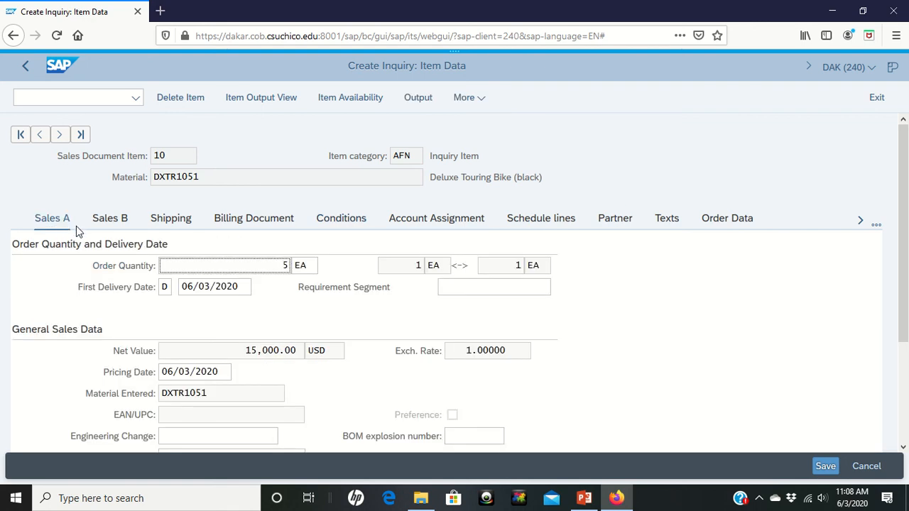
pyautogui.moveTo(380, 339)
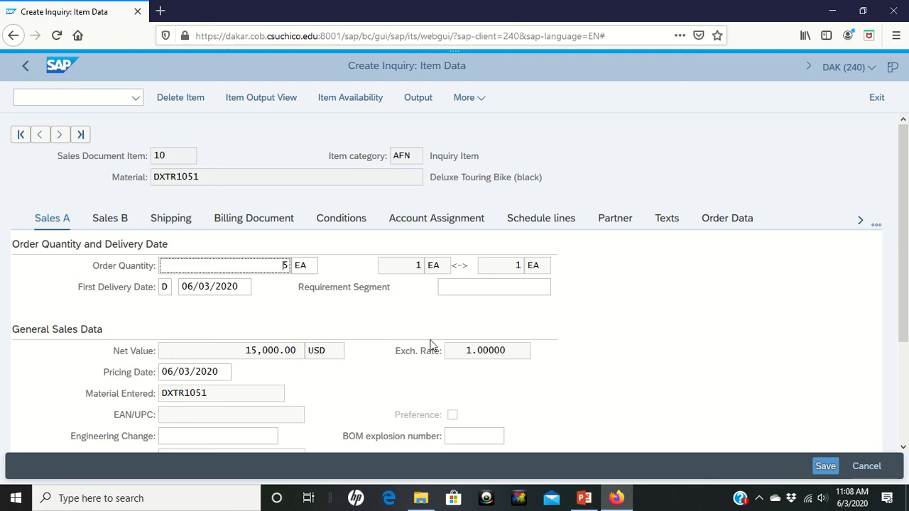
pyautogui.scroll(-3)
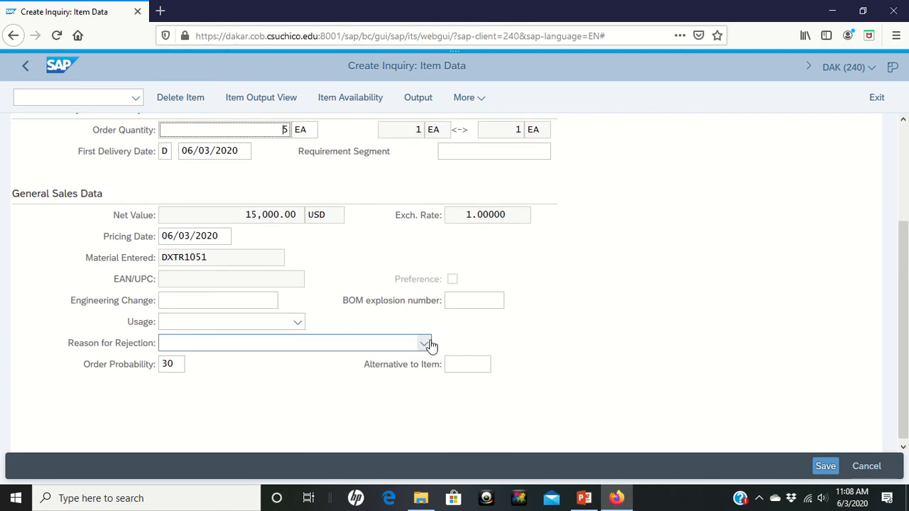
pyautogui.moveTo(183, 393)
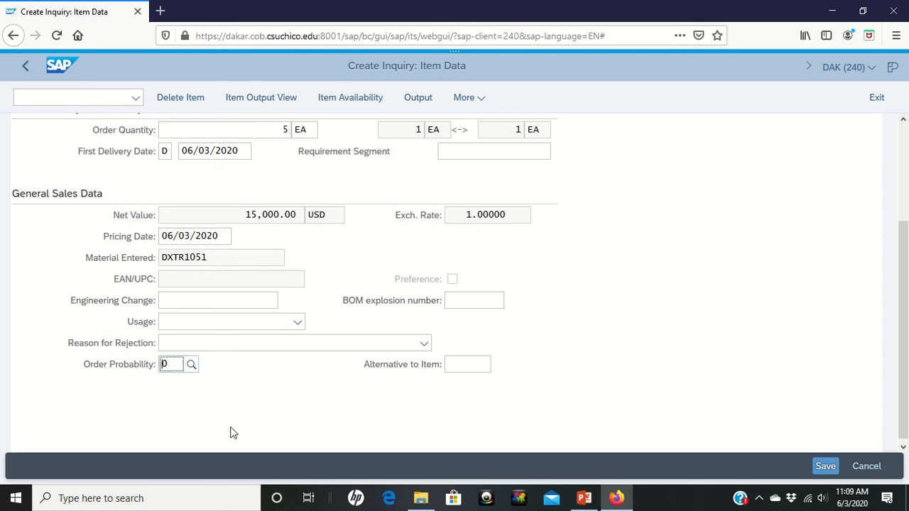
pyautogui.write('70')
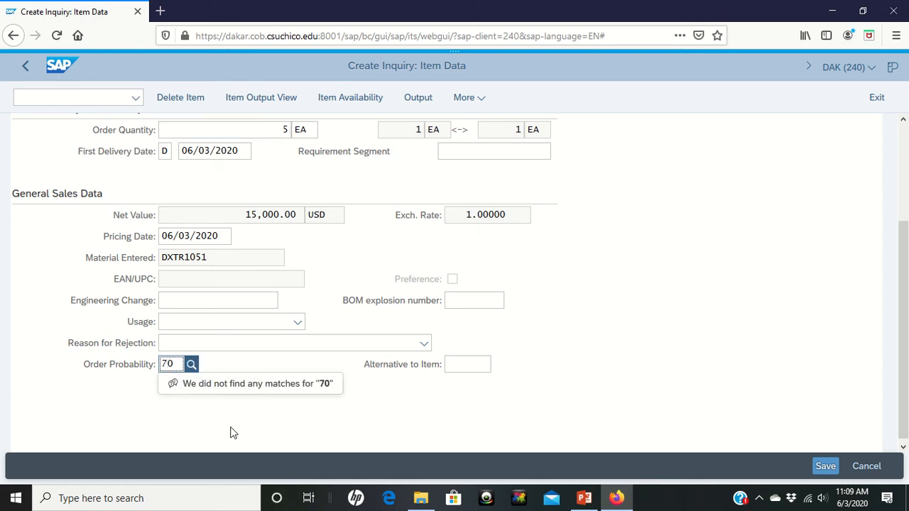
pyautogui.moveTo(264, 376)
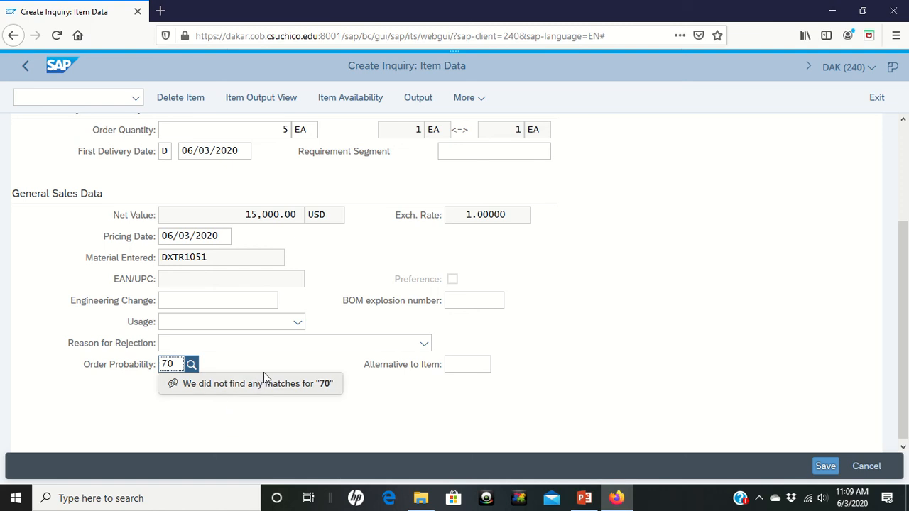
pyautogui.moveTo(257, 441)
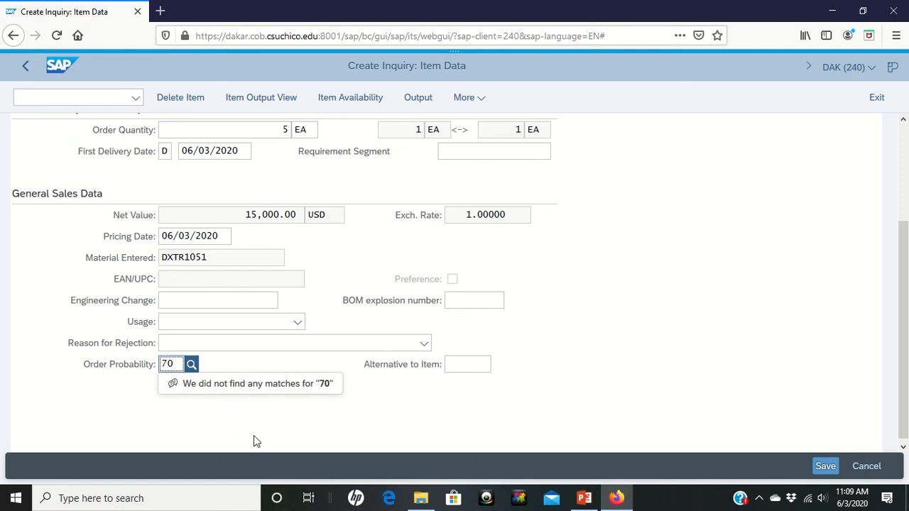
pyautogui.click(297, 409)
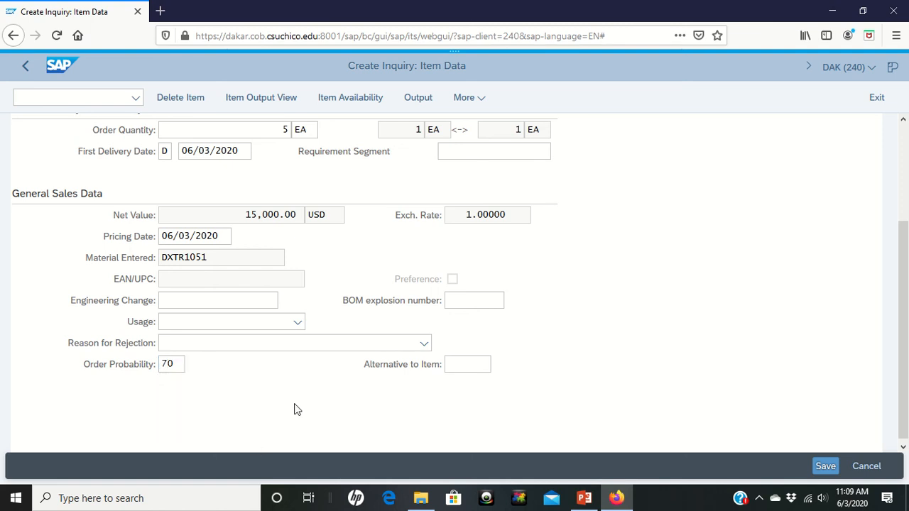
# Step: Review item 10's sales data and move on to item 20, PRTR1051
pyautogui.scroll(3)
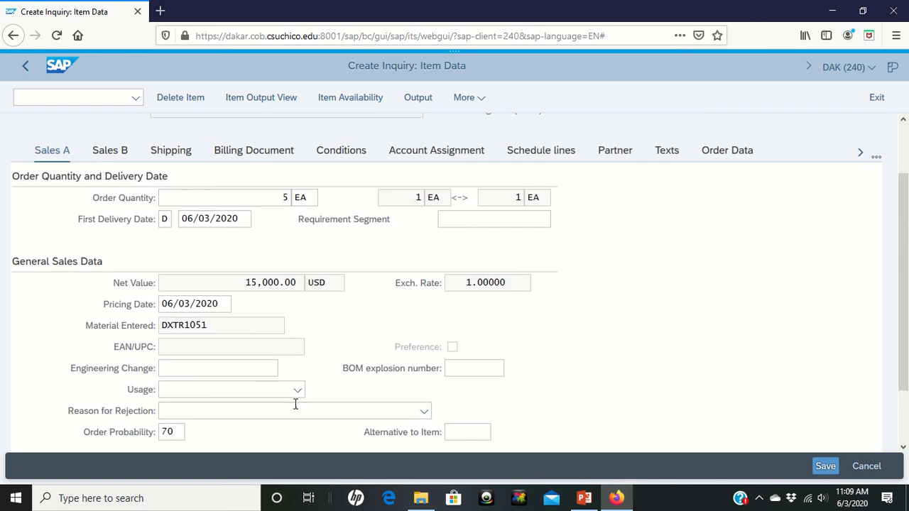
pyautogui.scroll(-3)
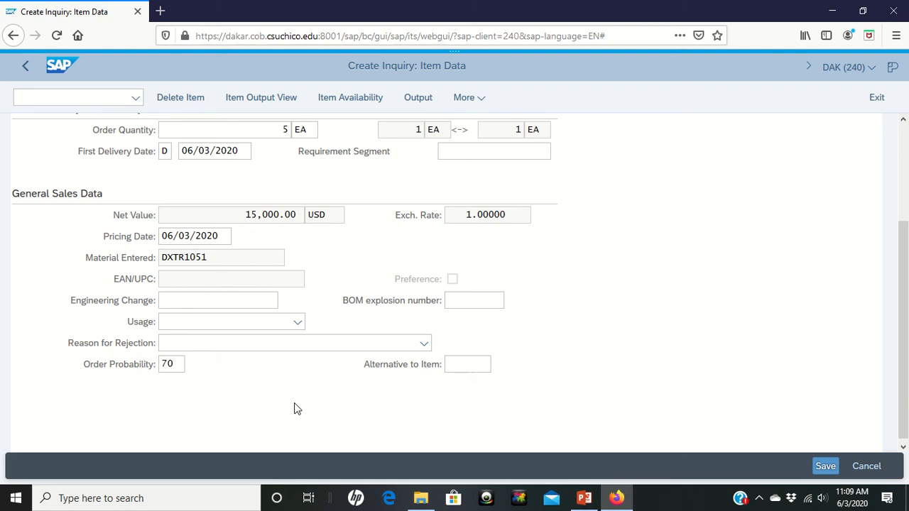
pyautogui.scroll(3)
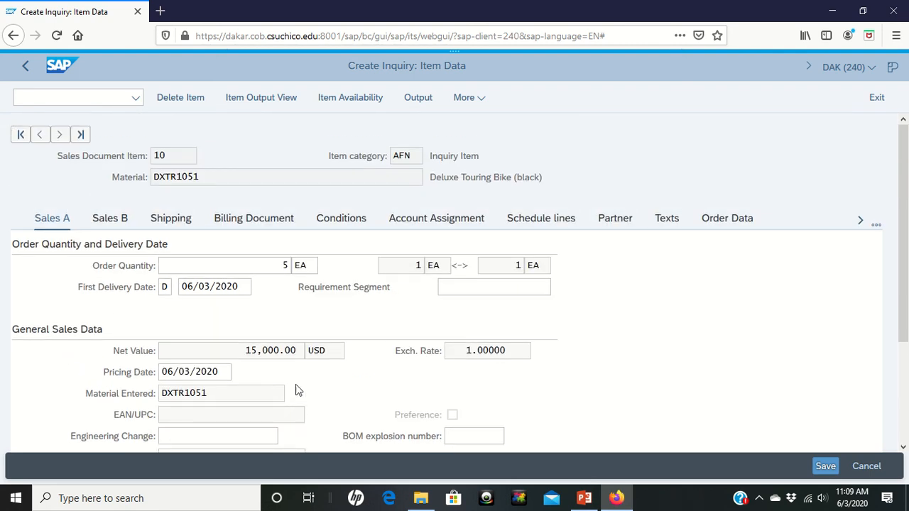
pyautogui.moveTo(59, 134)
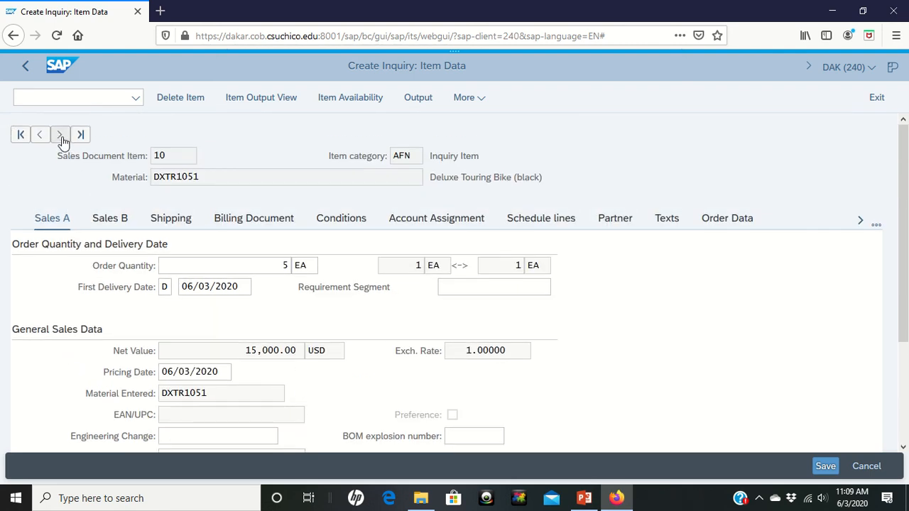
pyautogui.click(60, 134)
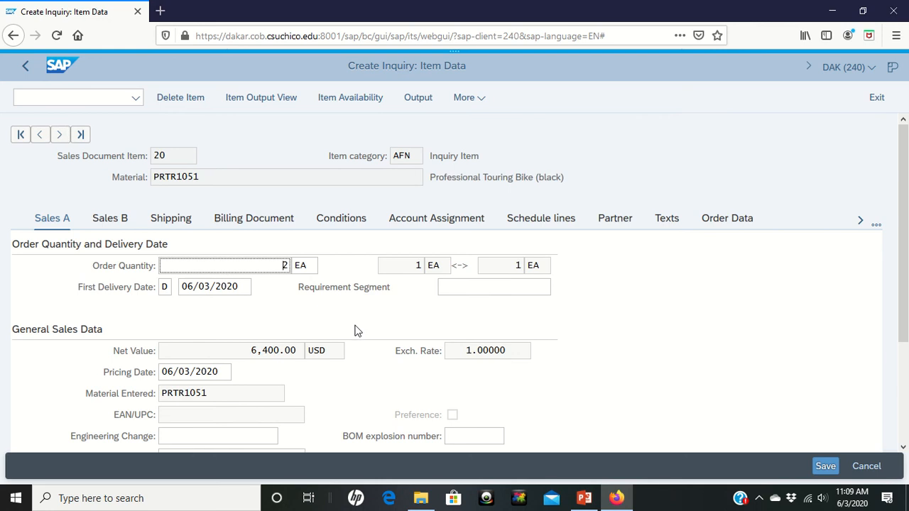
# Step: Accept a 70 percent order probability for item 20, PRTR1051
pyautogui.scroll(-3)
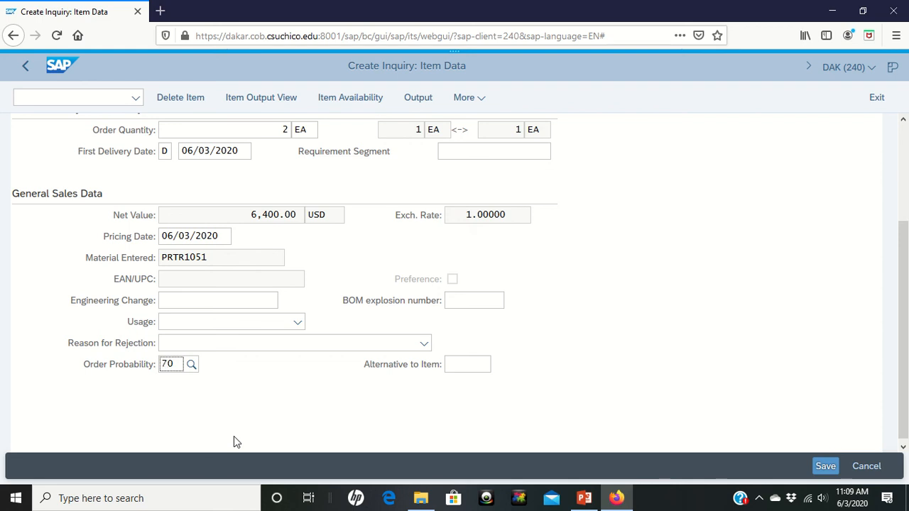
pyautogui.click(191, 364)
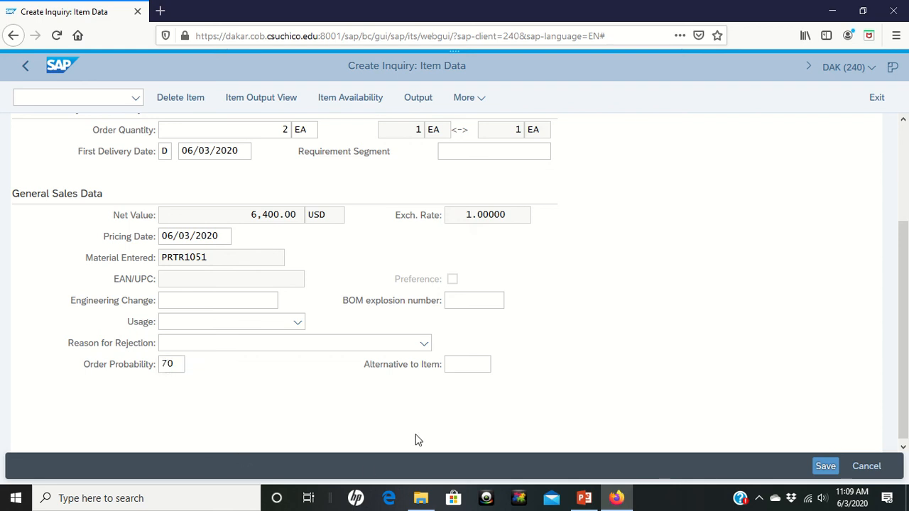
pyautogui.scroll(3)
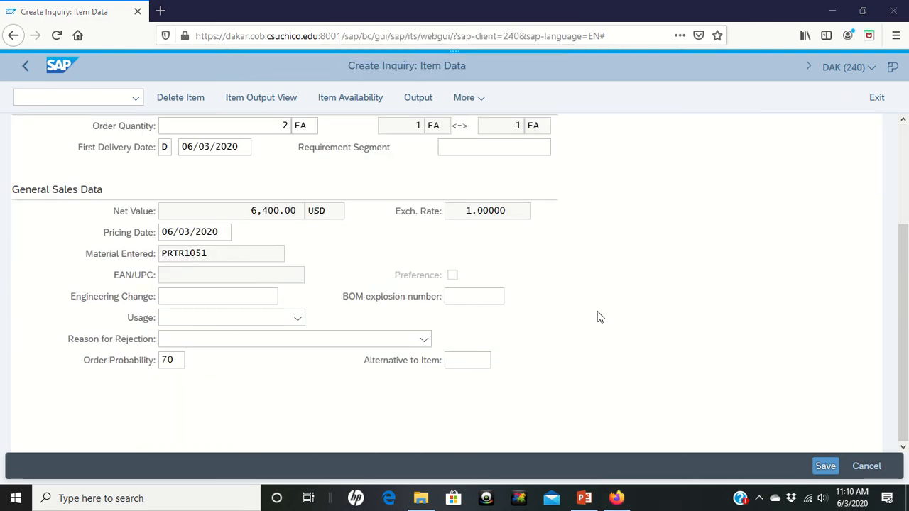
pyautogui.moveTo(806, 460)
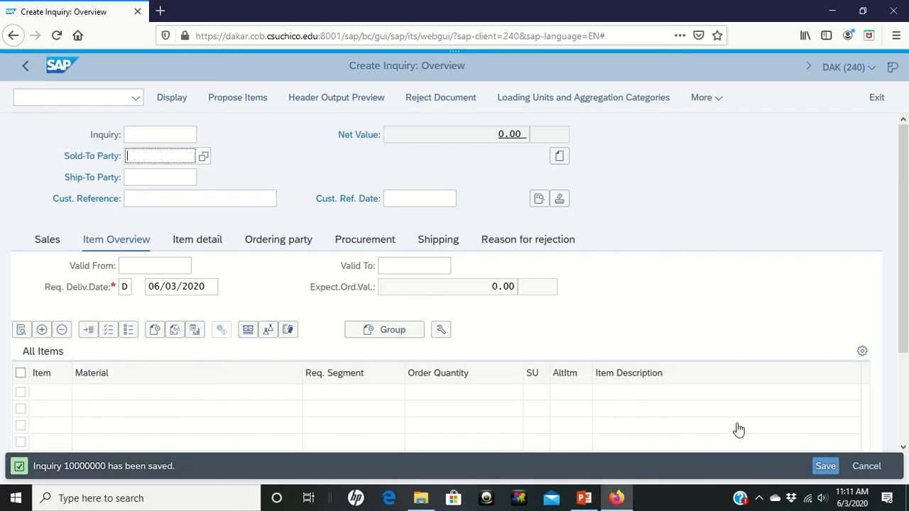
pyautogui.moveTo(213, 463)
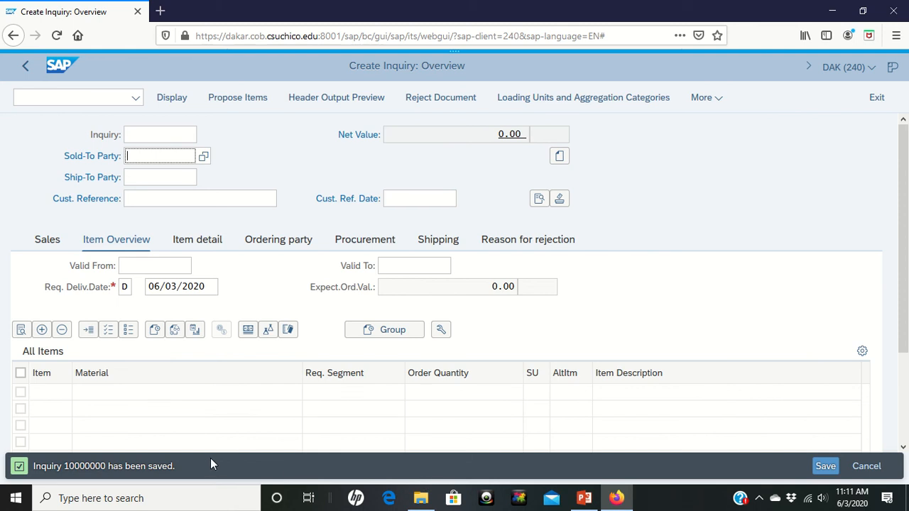
pyautogui.moveTo(77, 478)
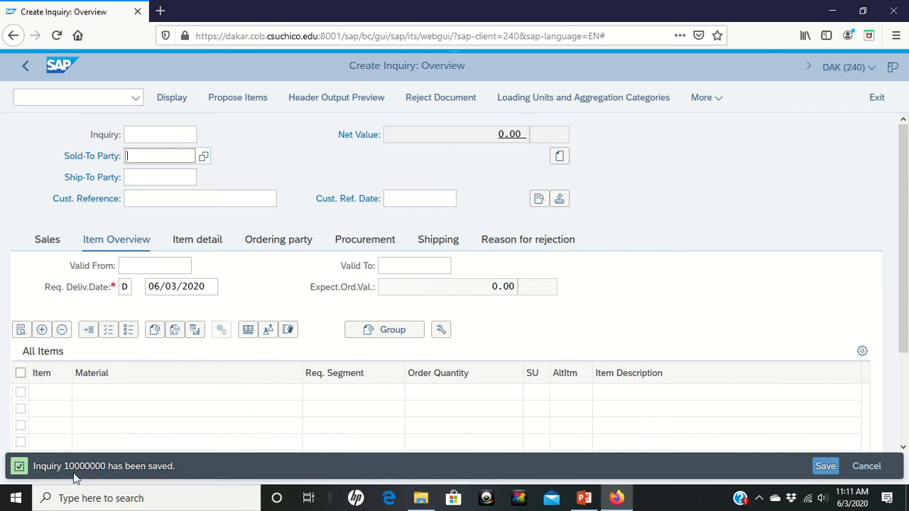
pyautogui.moveTo(92, 475)
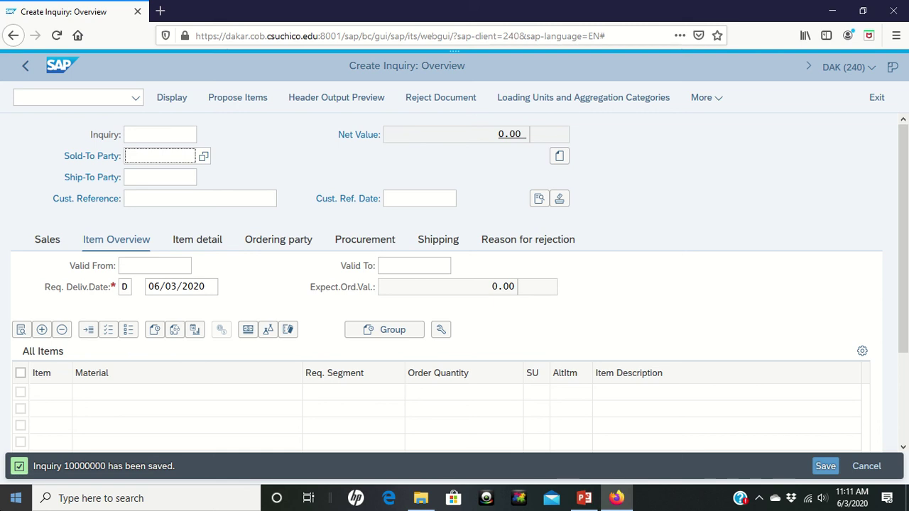
pyautogui.click(160, 155)
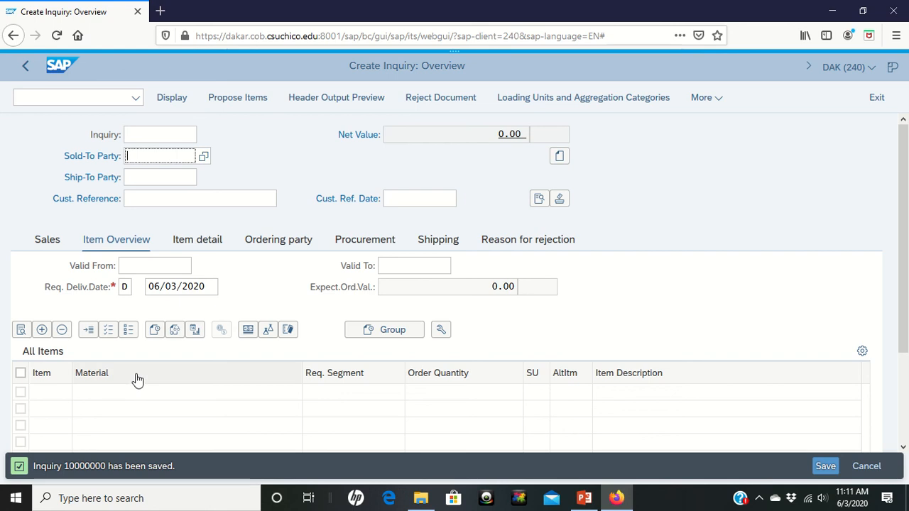
pyautogui.moveTo(597, 219)
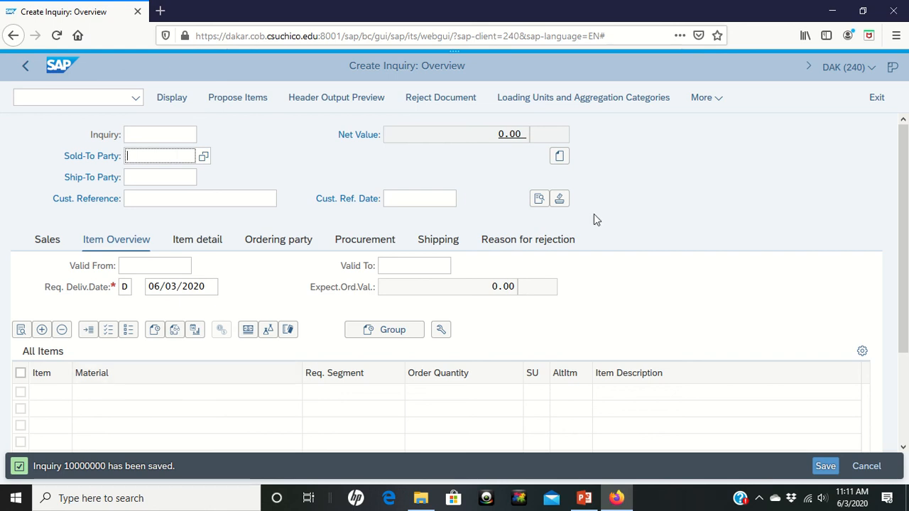